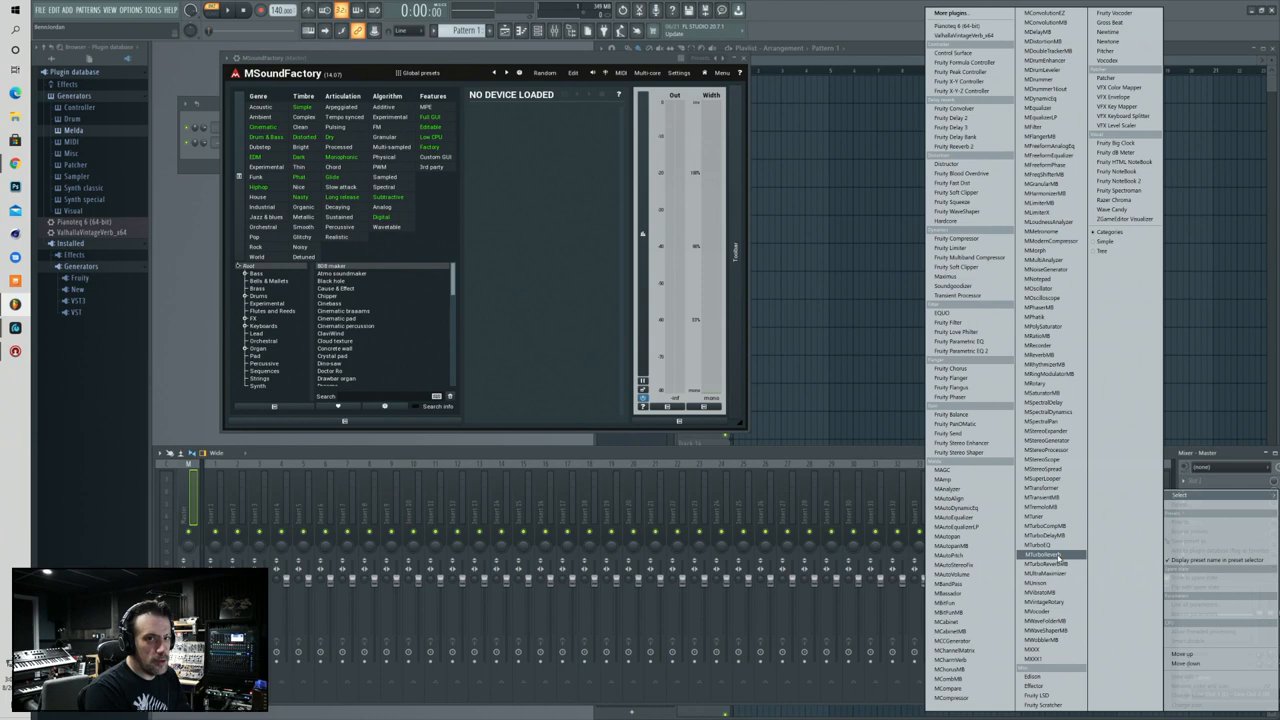
- Load MTurboReverb from the plugin list onto the master mixer track
click(1047, 549)
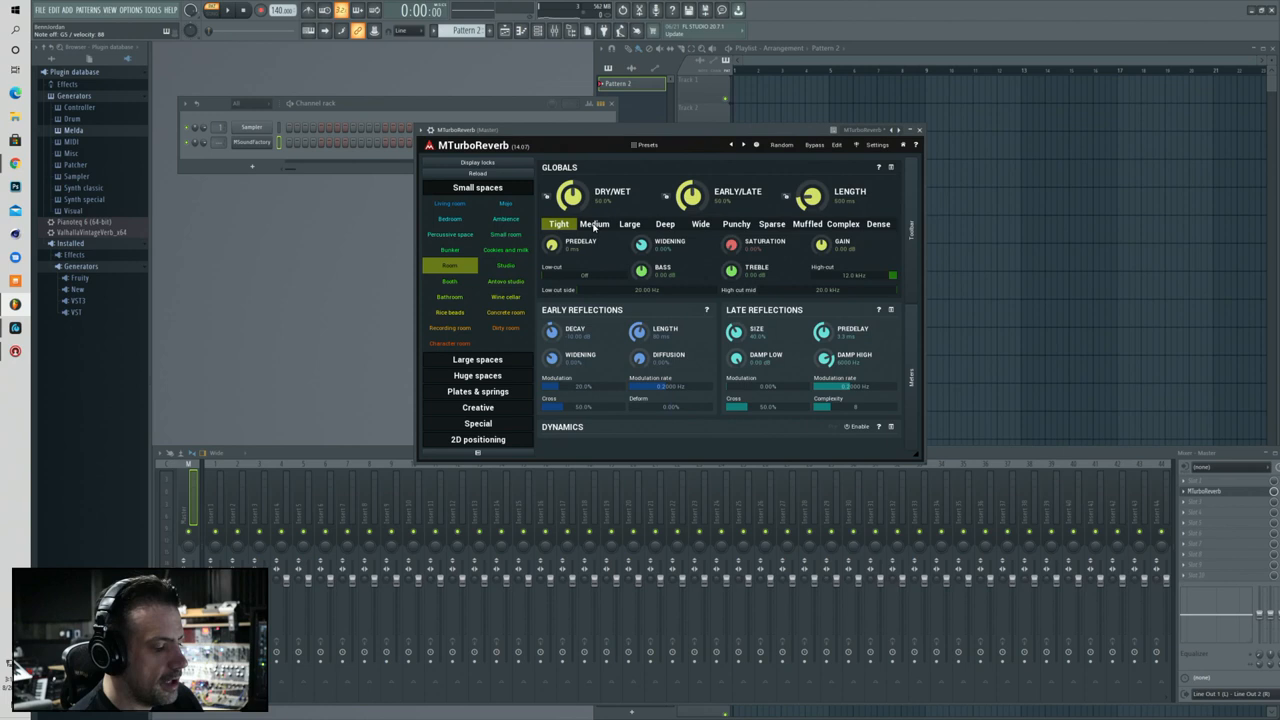
- Audition the Room reverb's Punchy and Dense variants, then switch to Wine cellar
click(735, 223)
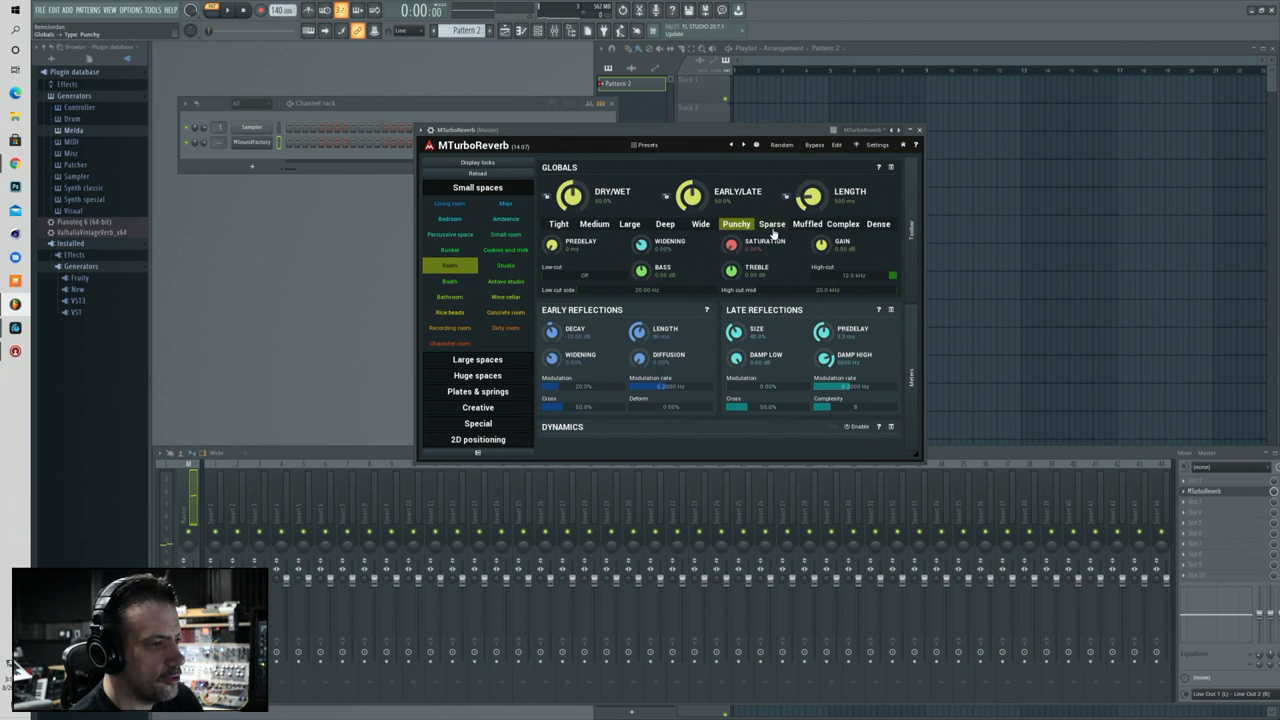
click(878, 223)
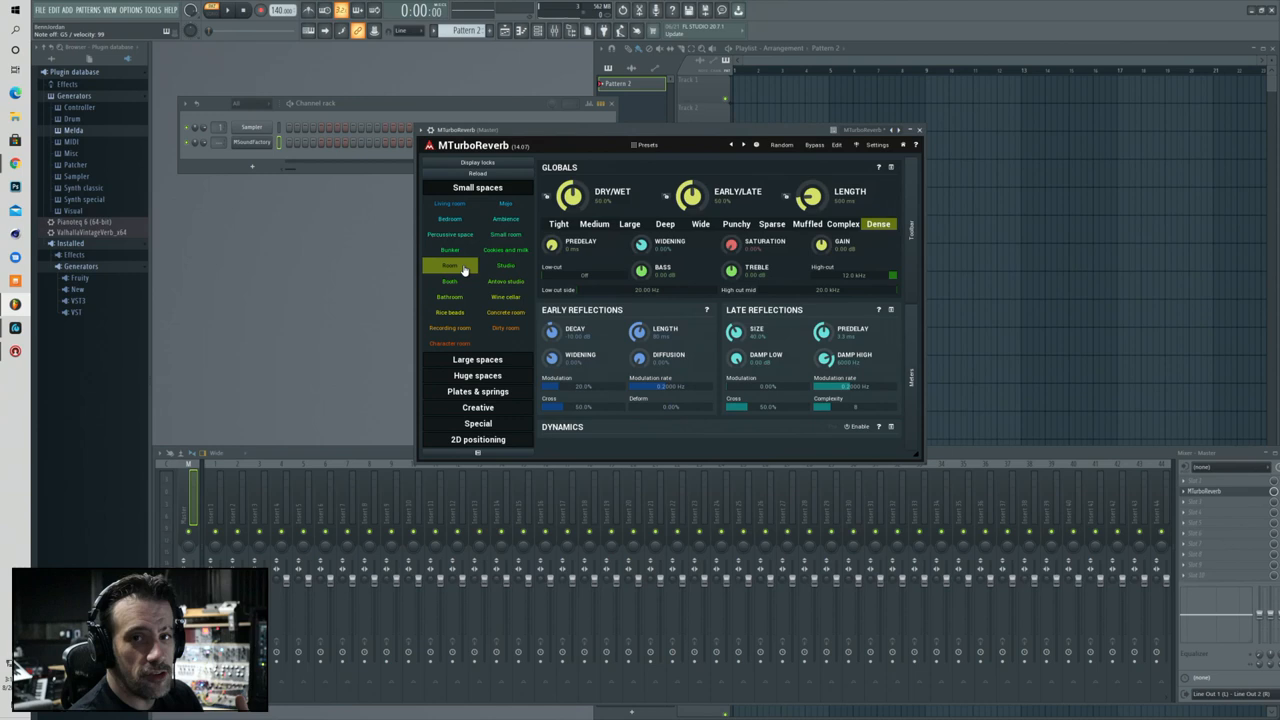
click(449, 281)
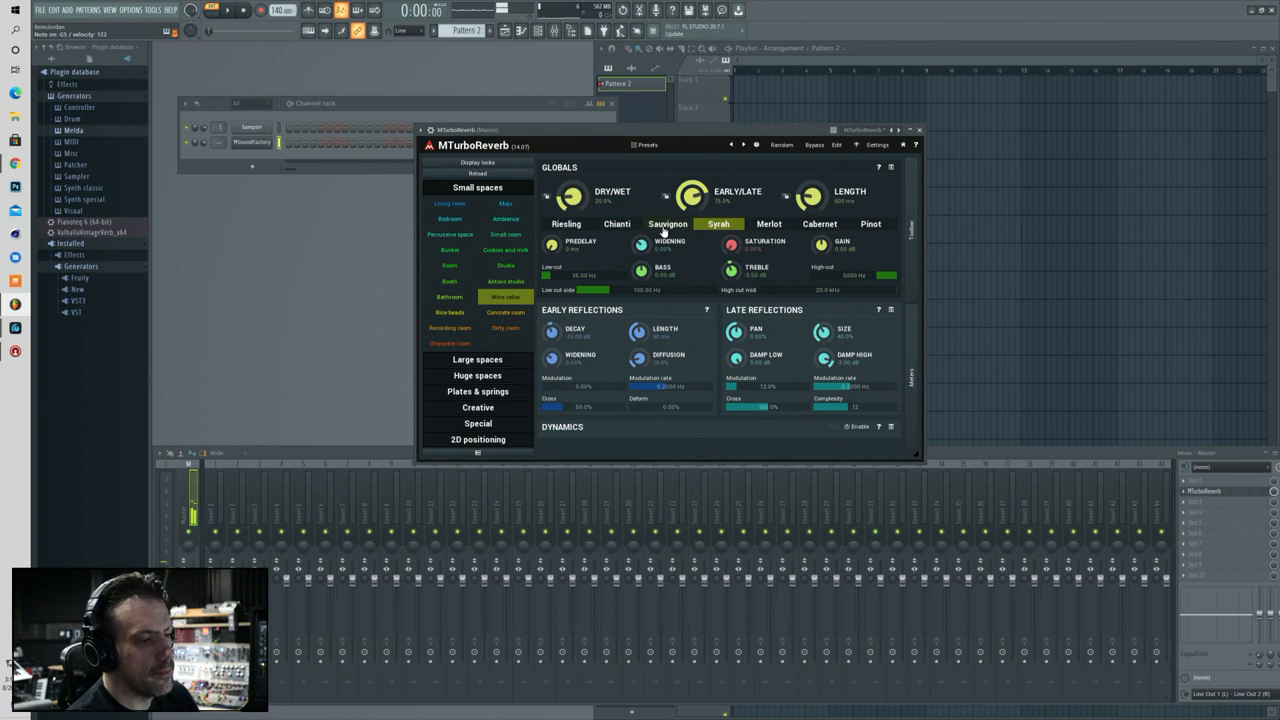
- Audition Wine cellar's Merlot, Cabernet and Pinot variants, then switch to Character room
click(768, 223)
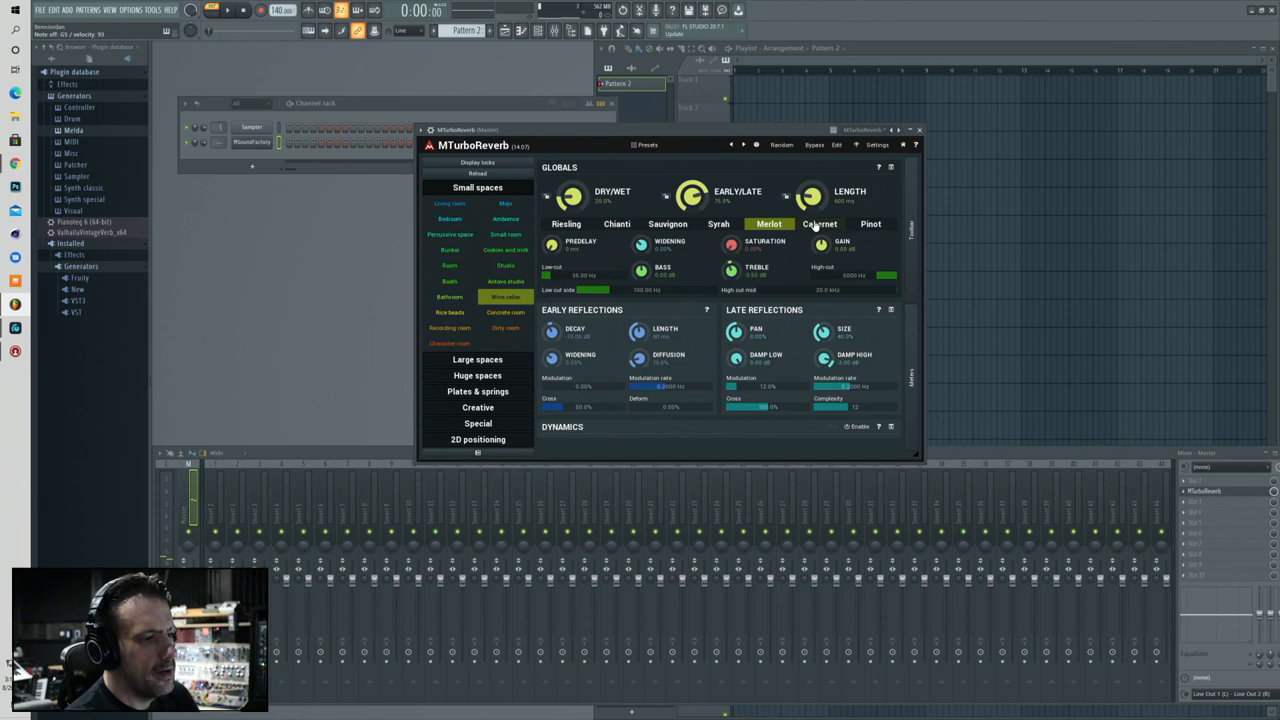
click(814, 223)
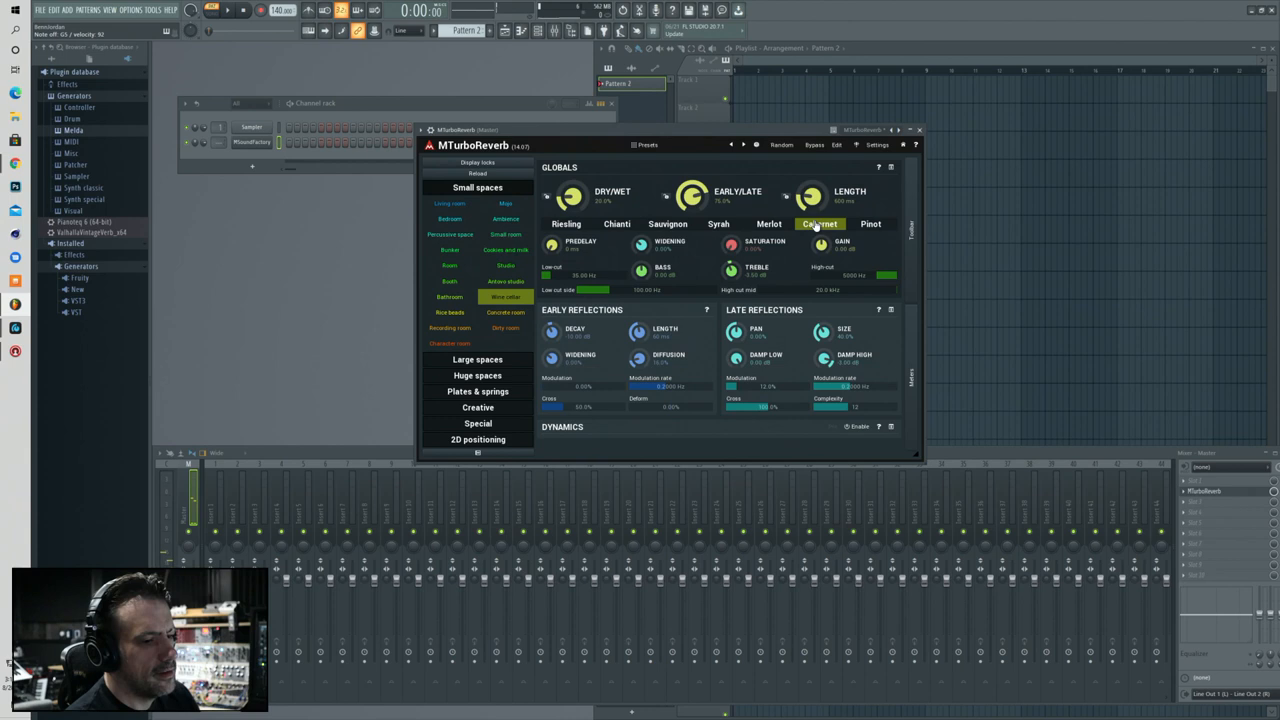
click(871, 223)
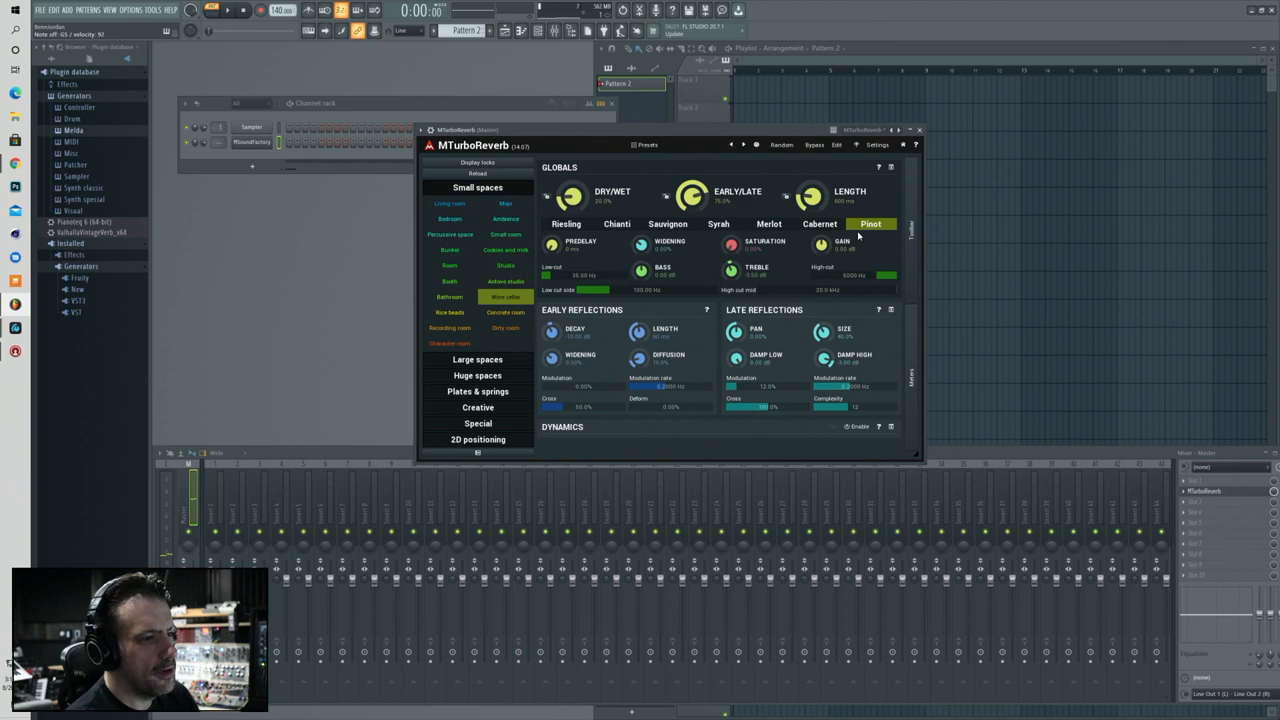
click(566, 223)
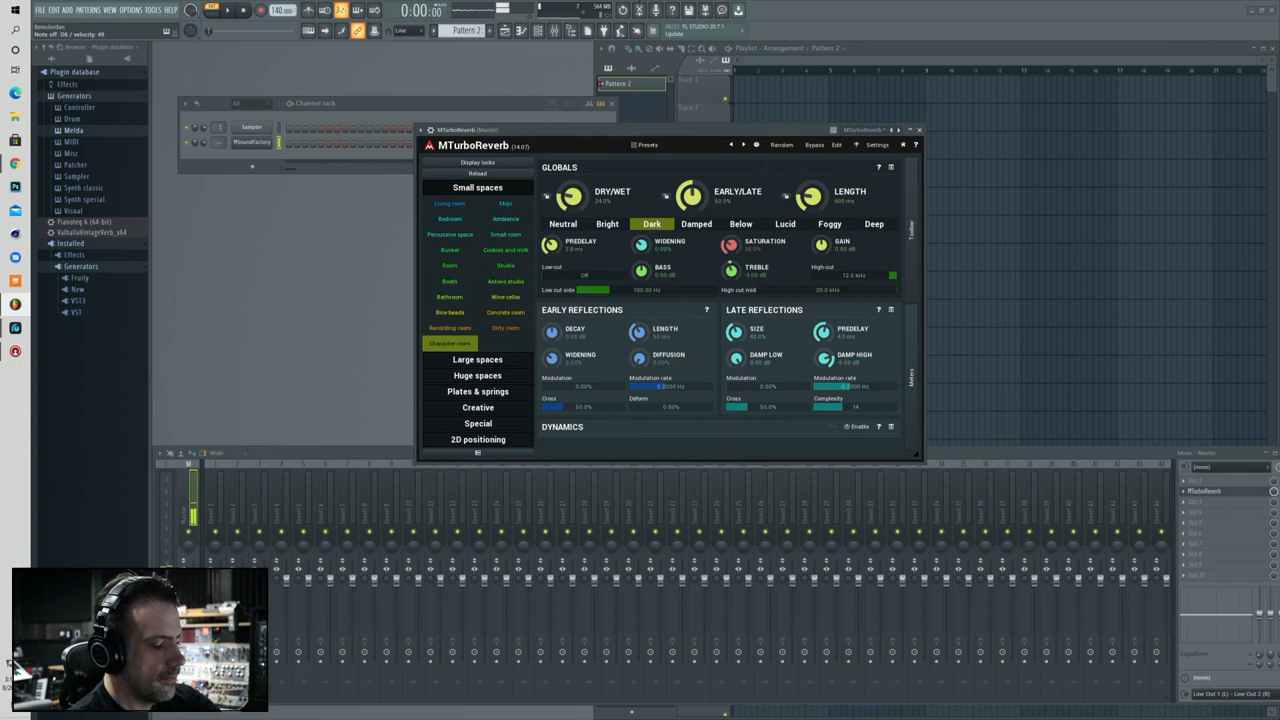
- Set the Character room reverb to its Dark variant
click(477, 203)
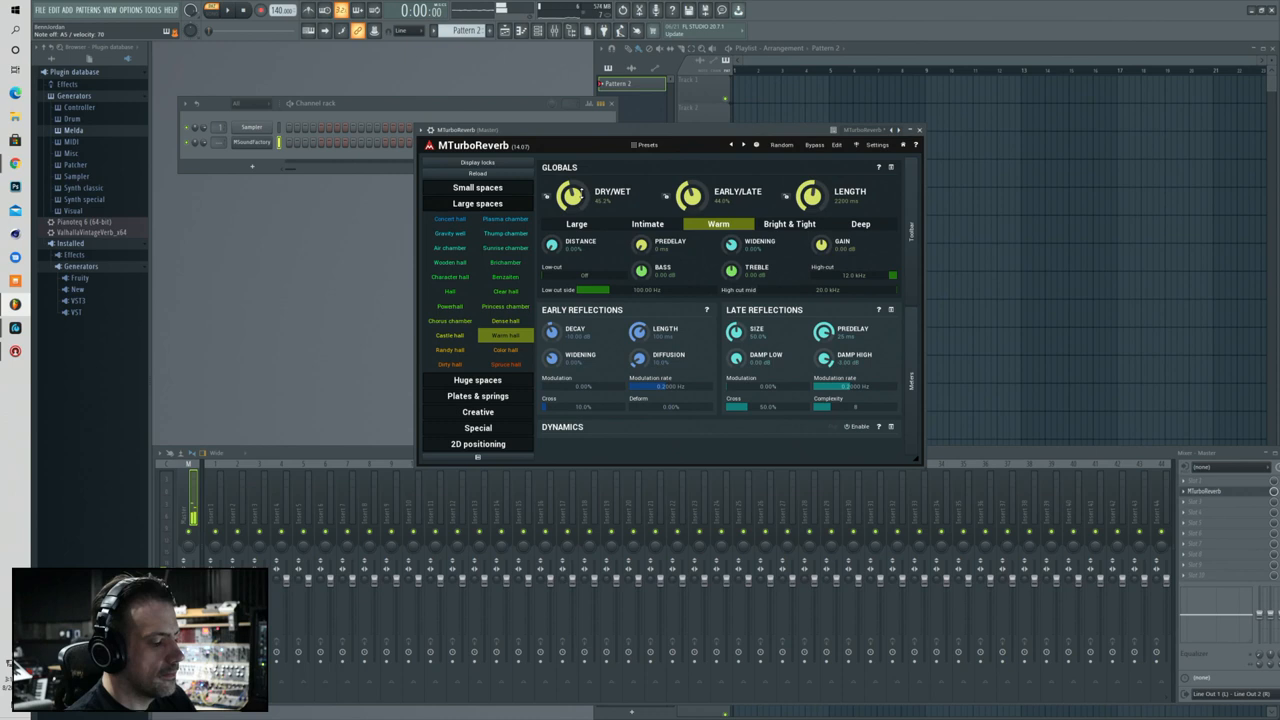
- Set the Warm hall reverb to Deep and audition another variant
click(860, 223)
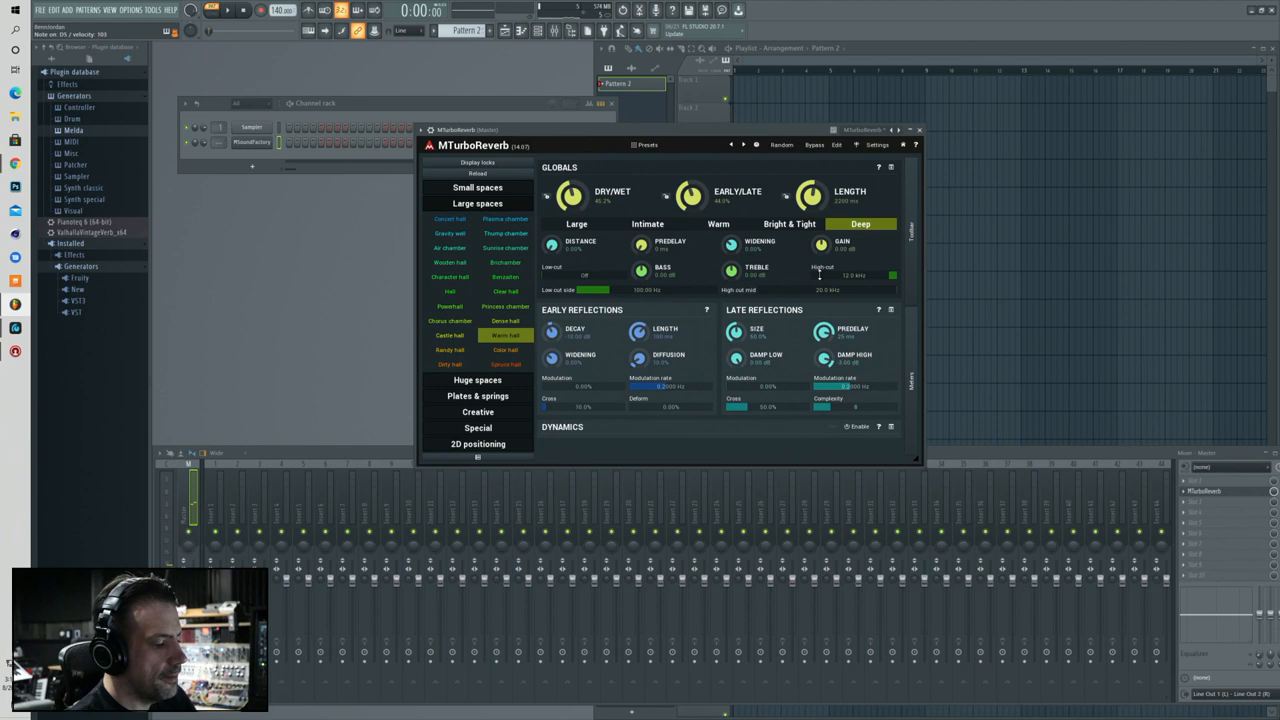
click(788, 223)
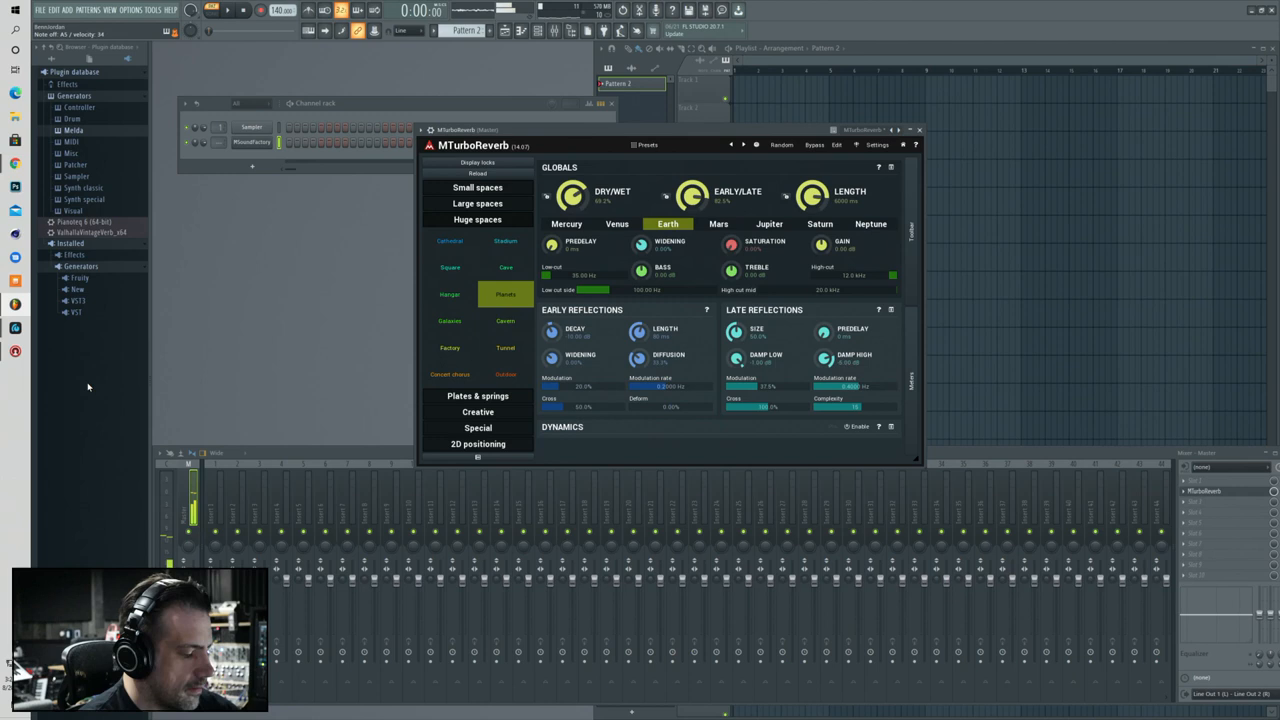
- Switch Planets to Jupiter, then select the Galaxies late-reflection algorithm
click(769, 223)
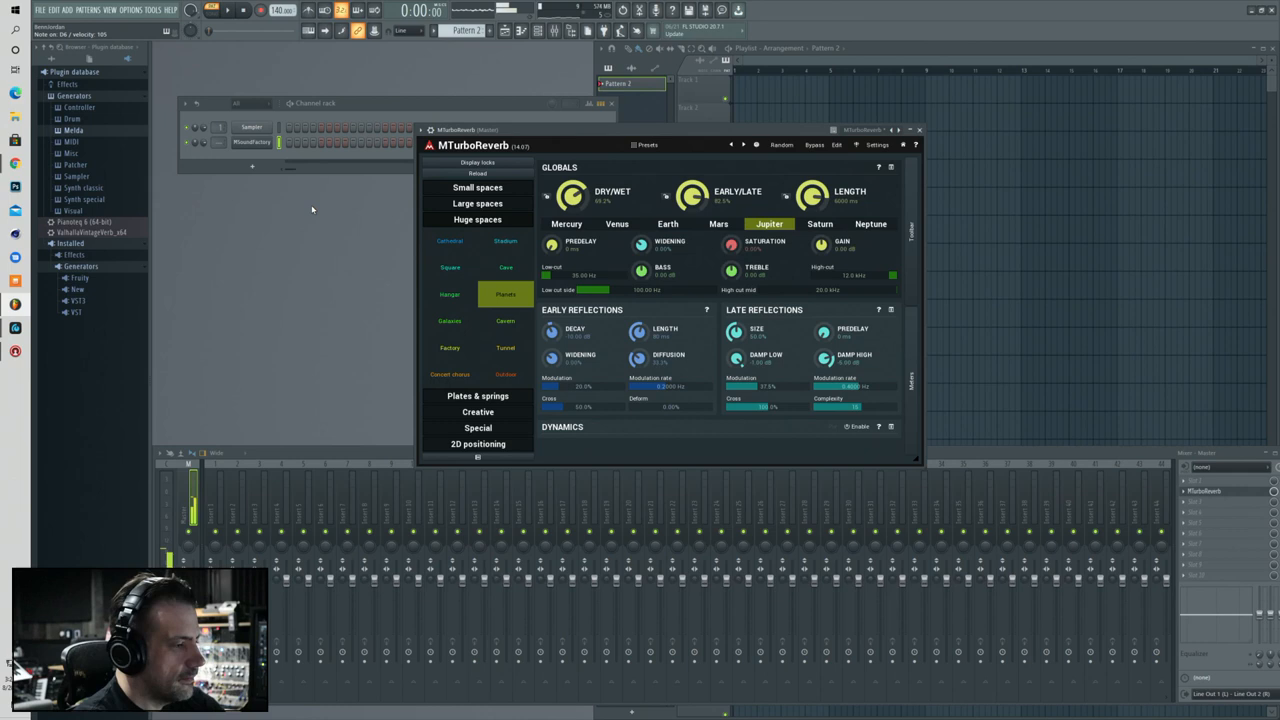
click(449, 320)
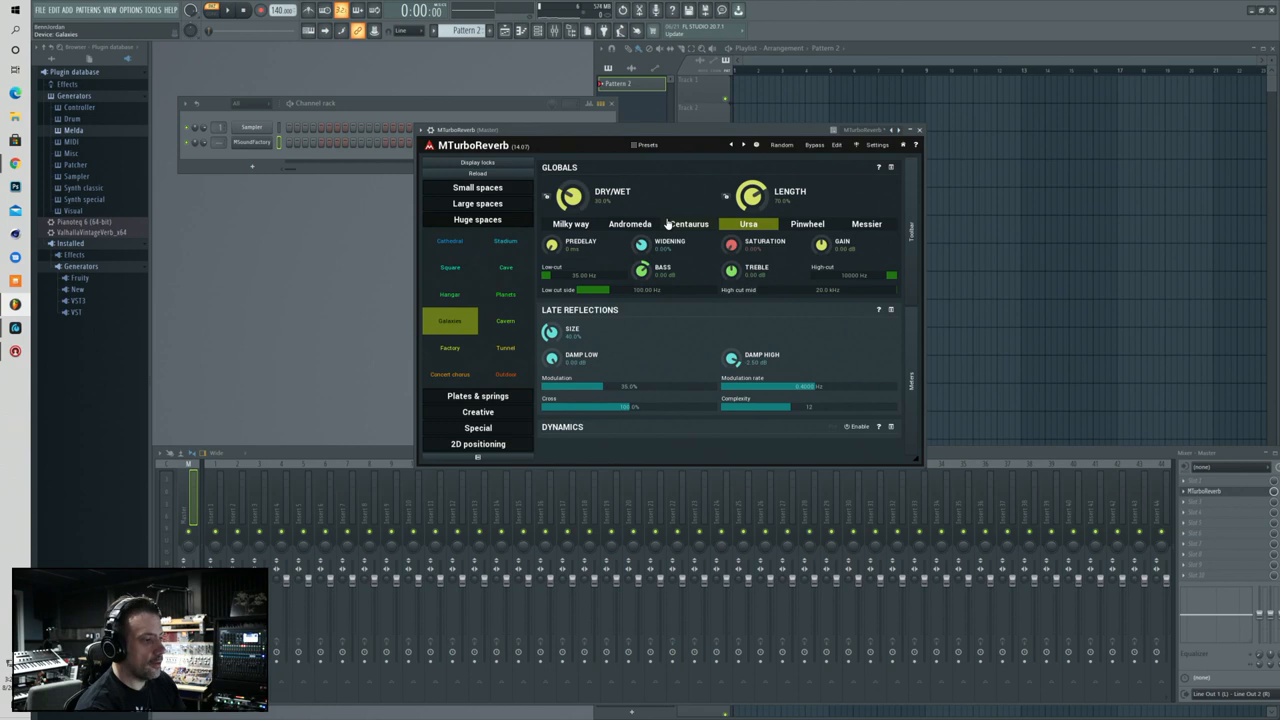
- Try another Galaxies variant, then load the Outdoor algorithm
click(628, 223)
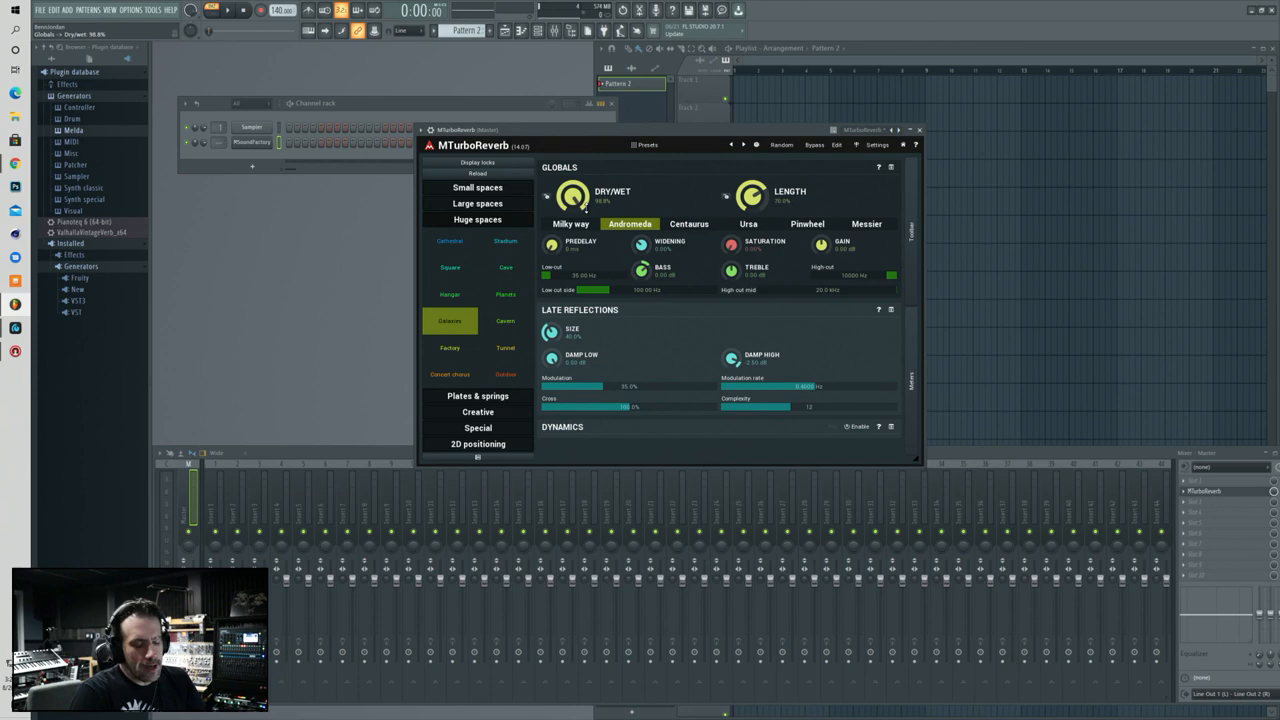
click(806, 223)
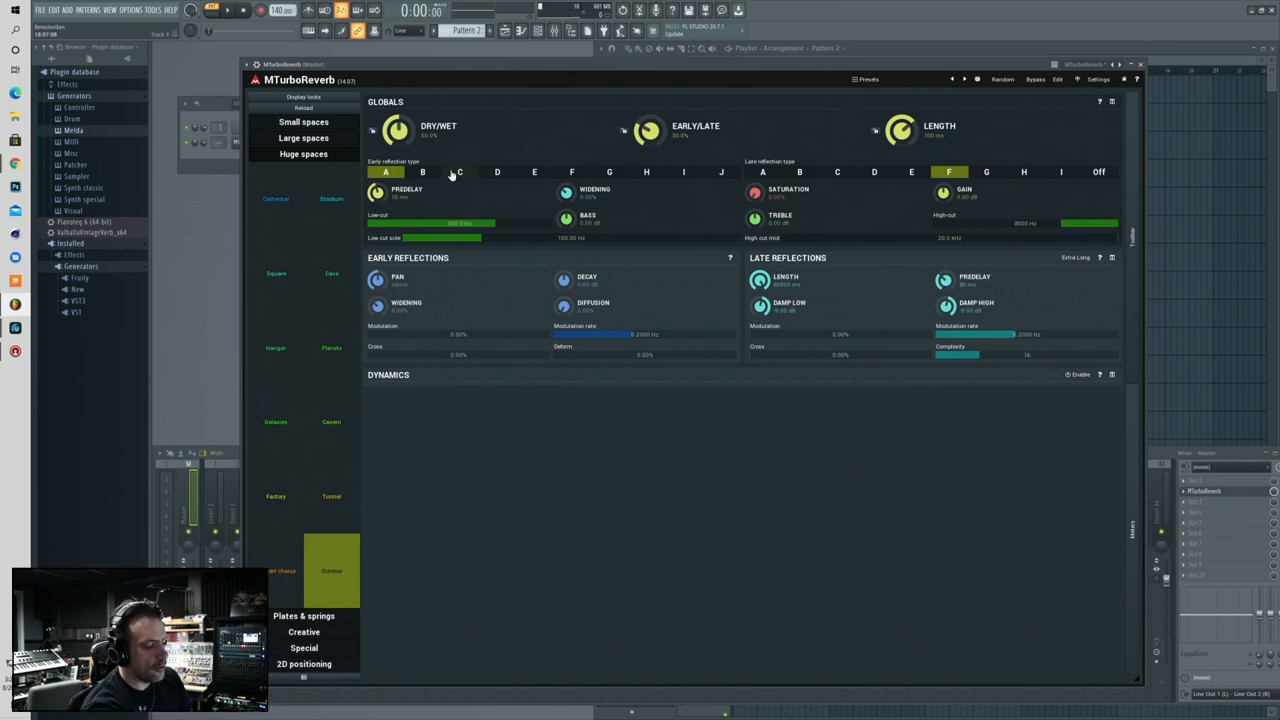
- Try different early and late reflection types on the Outdoor reverb
click(682, 172)
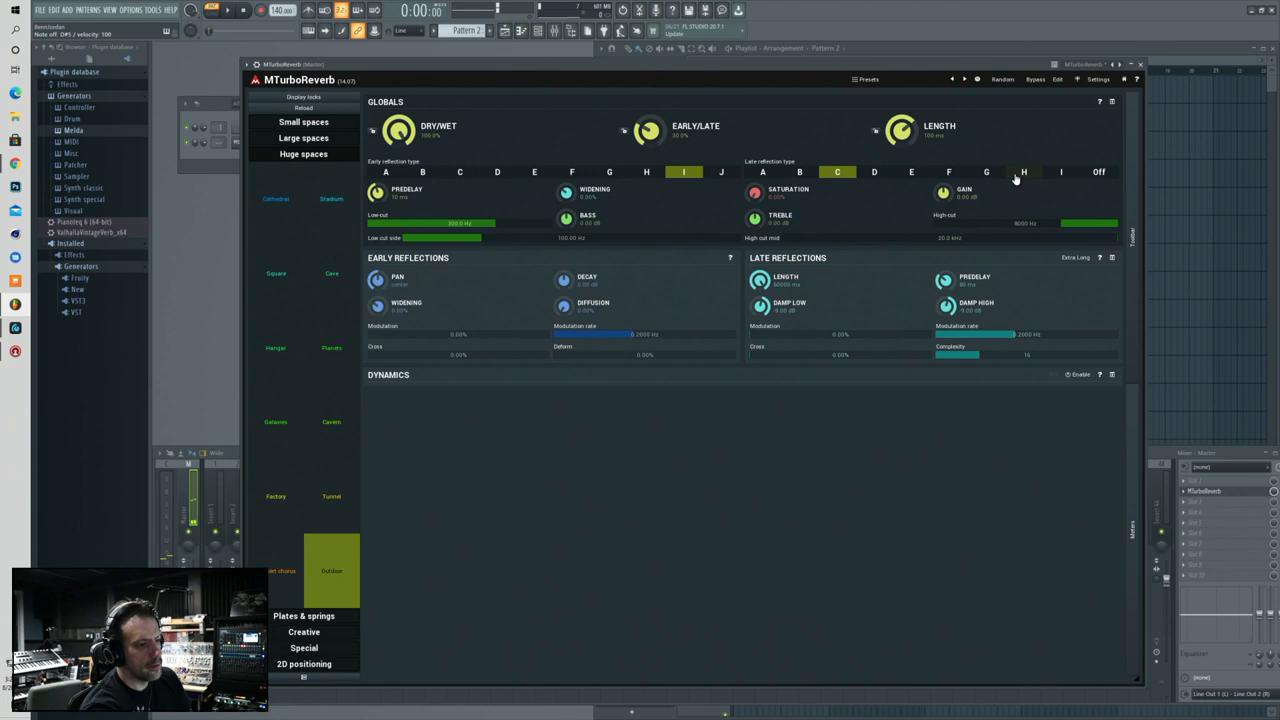
click(303, 169)
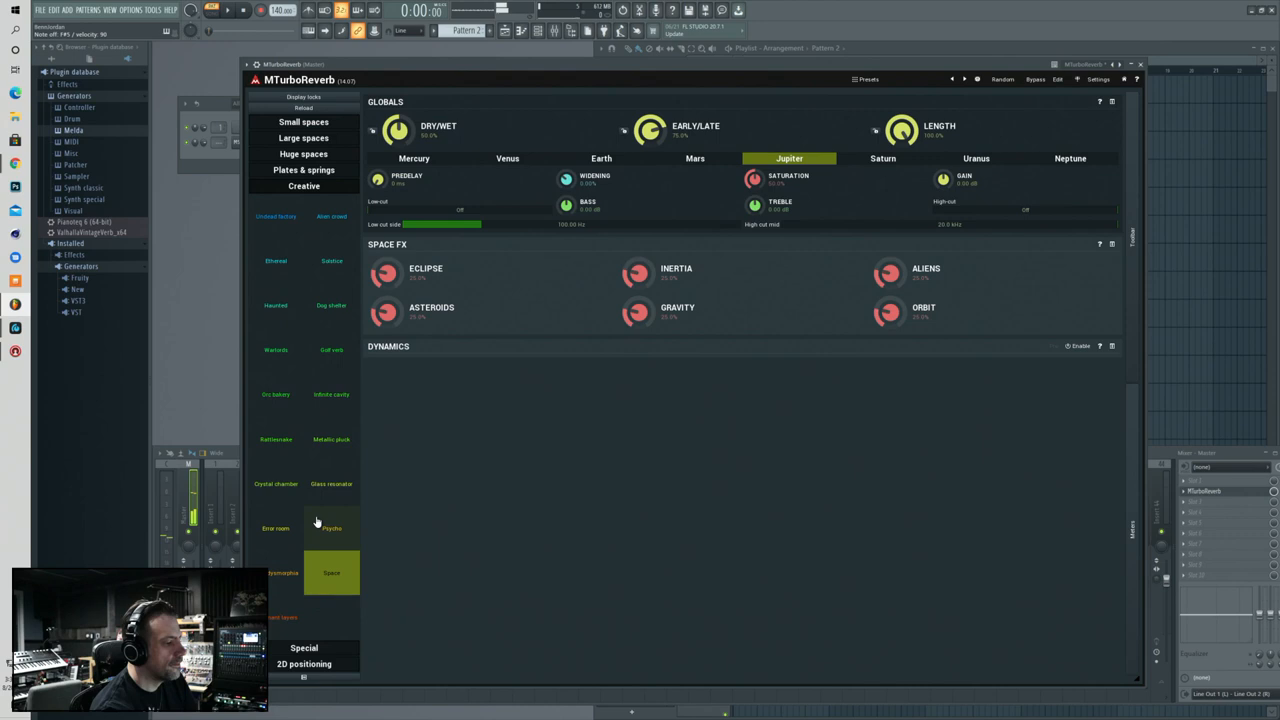
- Load Metallic pluck and audition its variants, ending on Stout
click(275, 261)
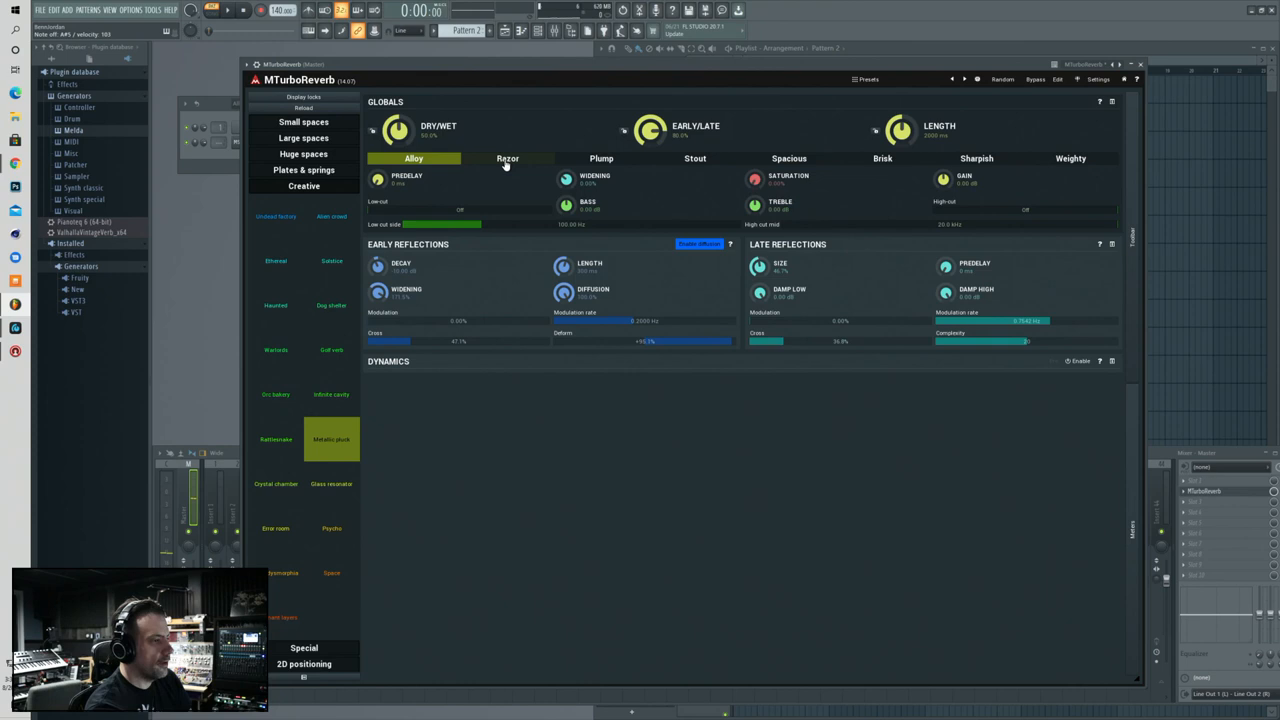
click(695, 158)
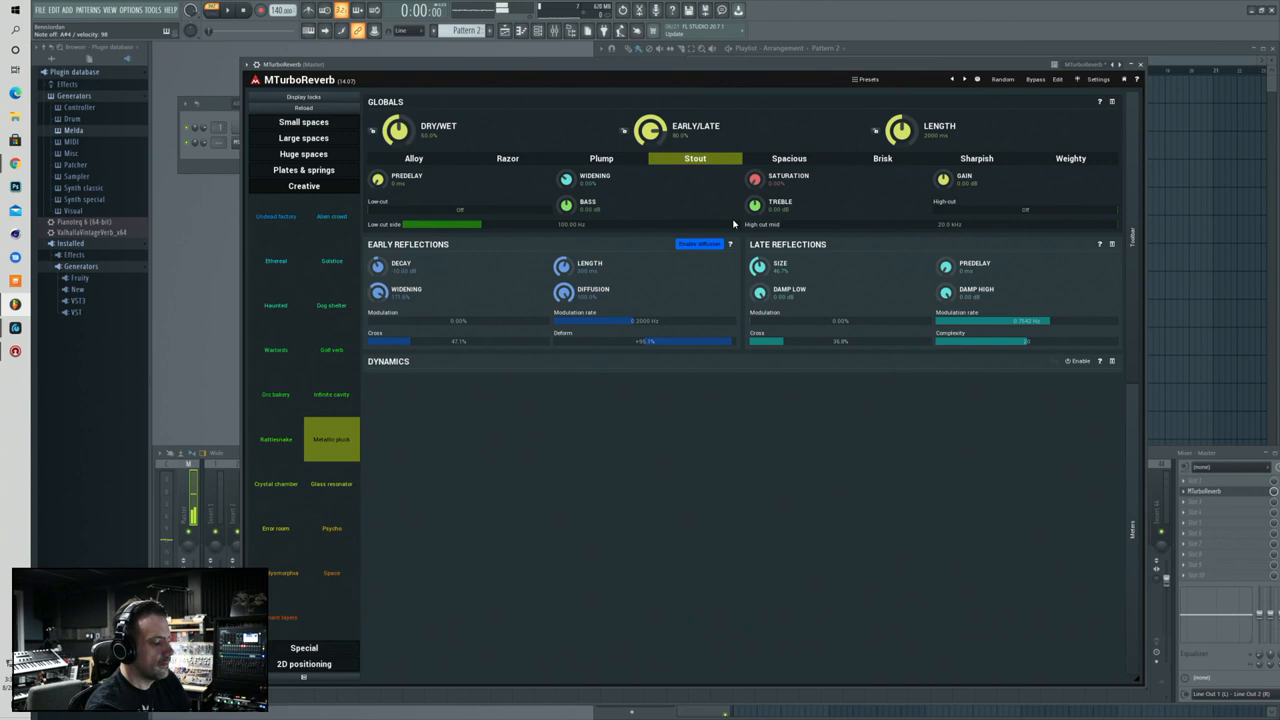
click(789, 158)
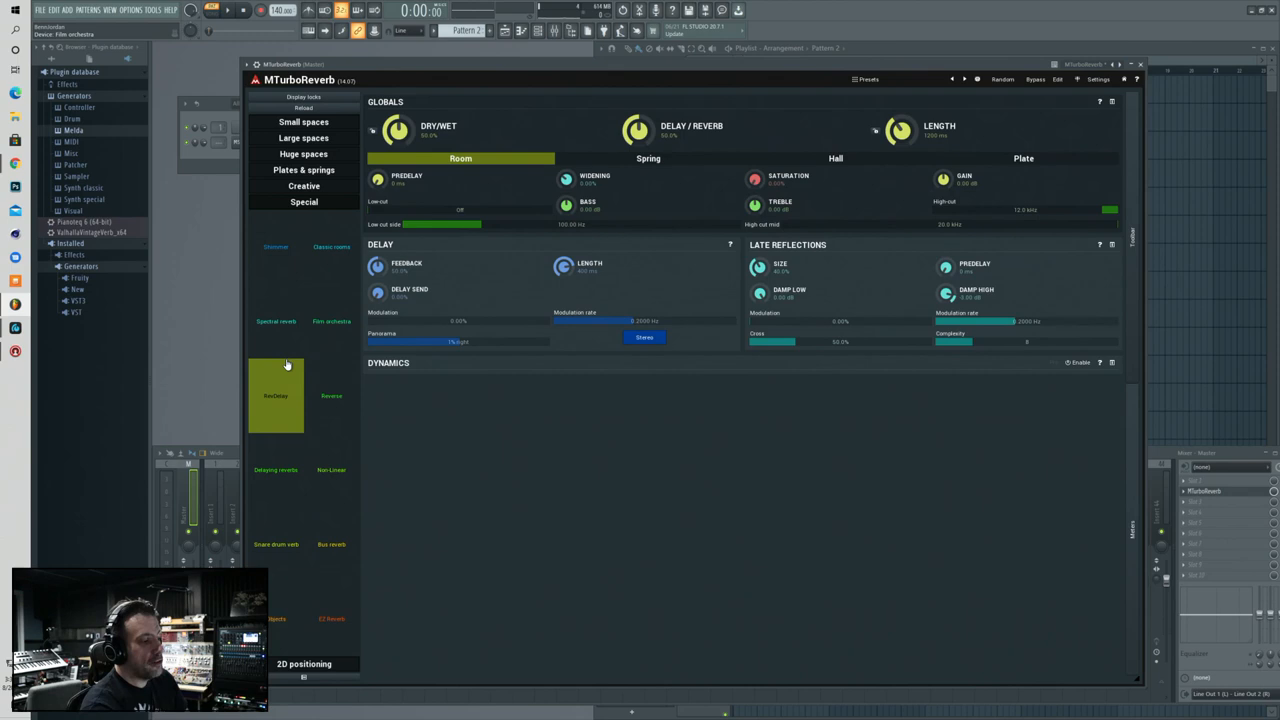
- Load Spectral reverb's Shimmer and audition its Sparkle, Ethereal and Elysian variants
click(275, 320)
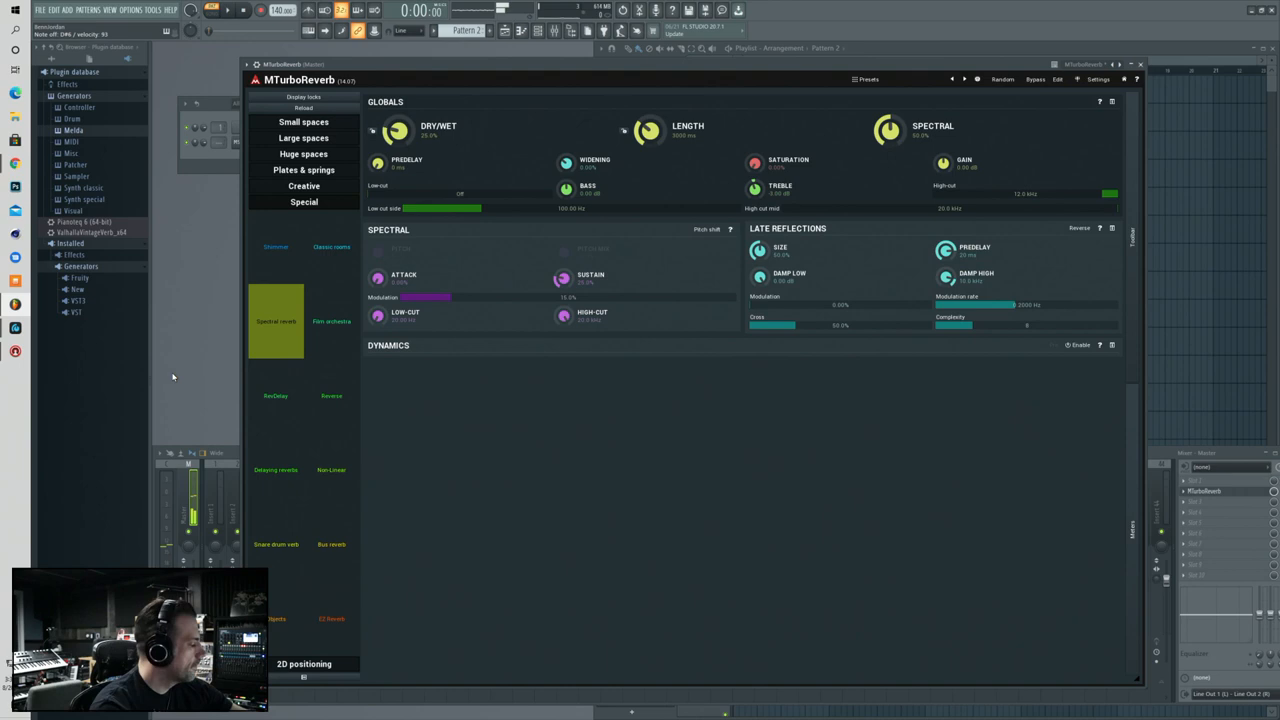
click(273, 247)
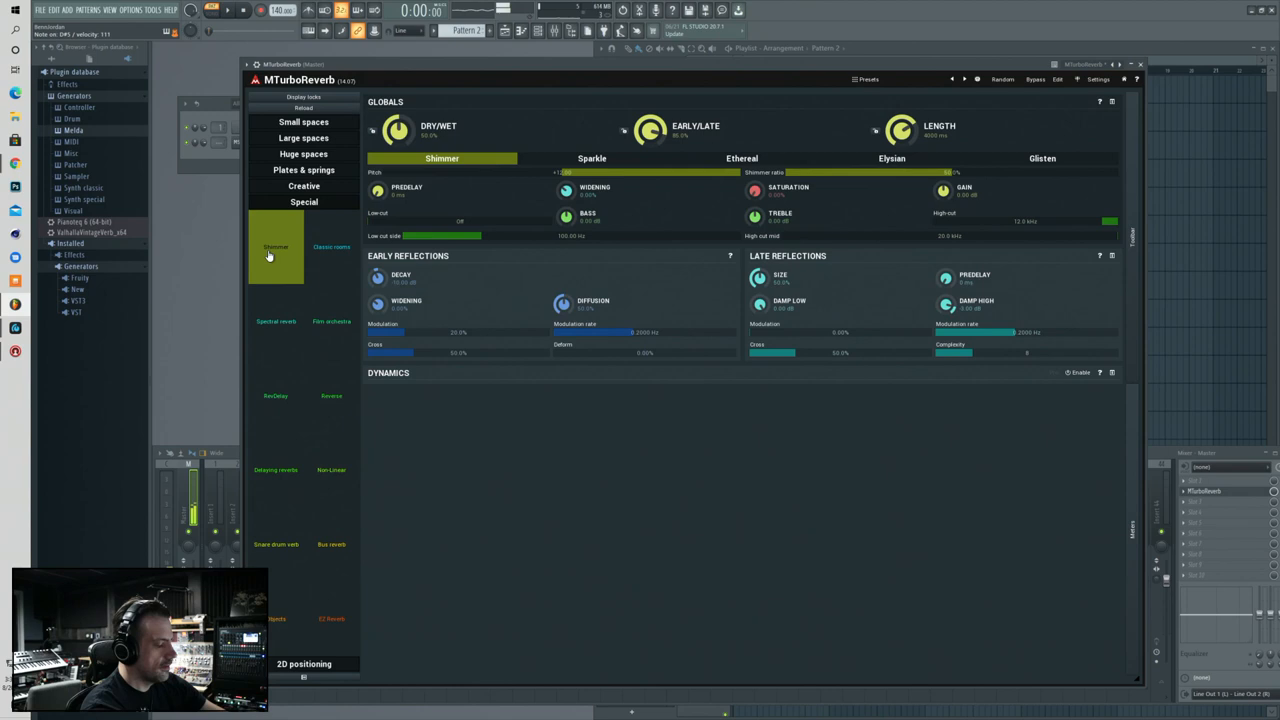
click(591, 158)
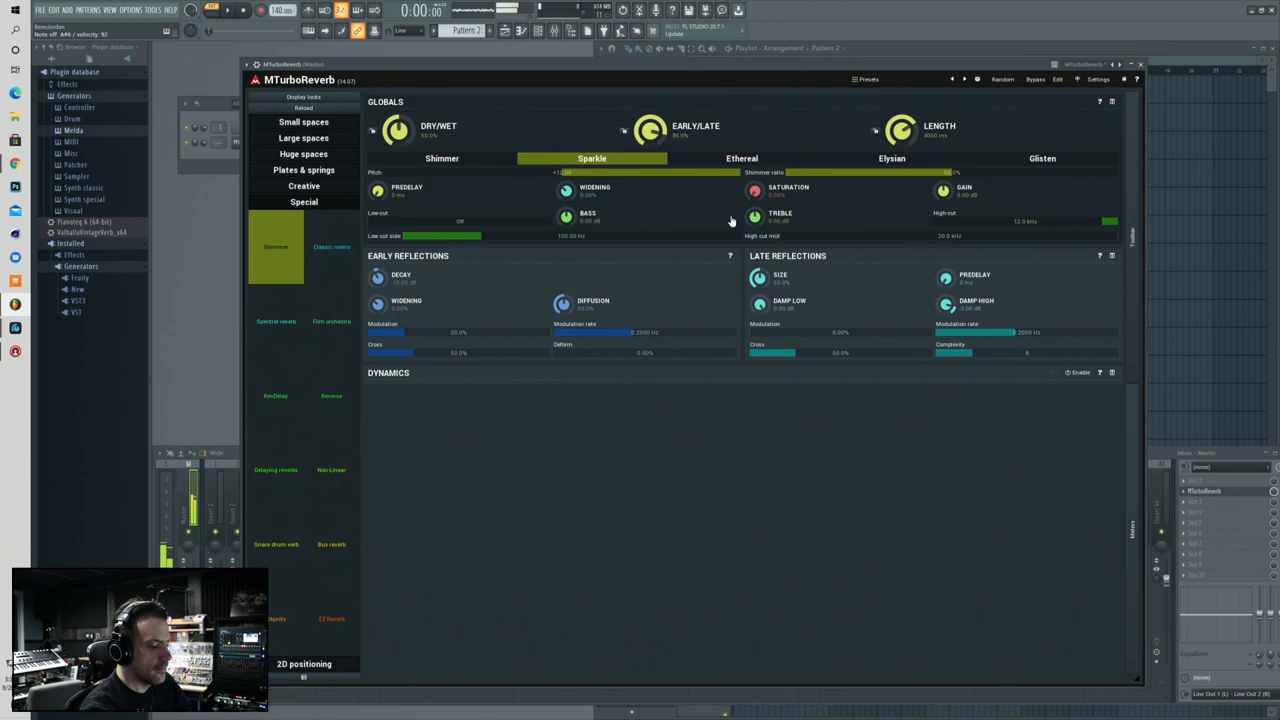
click(741, 158)
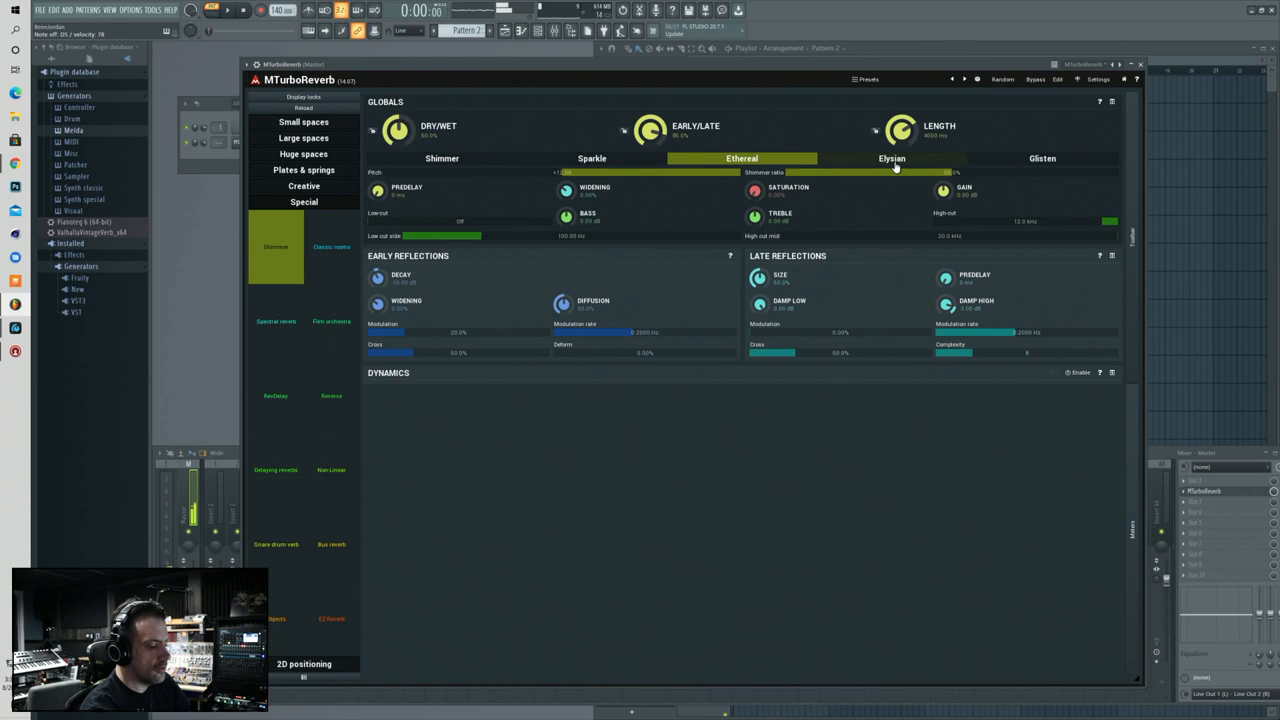
click(891, 158)
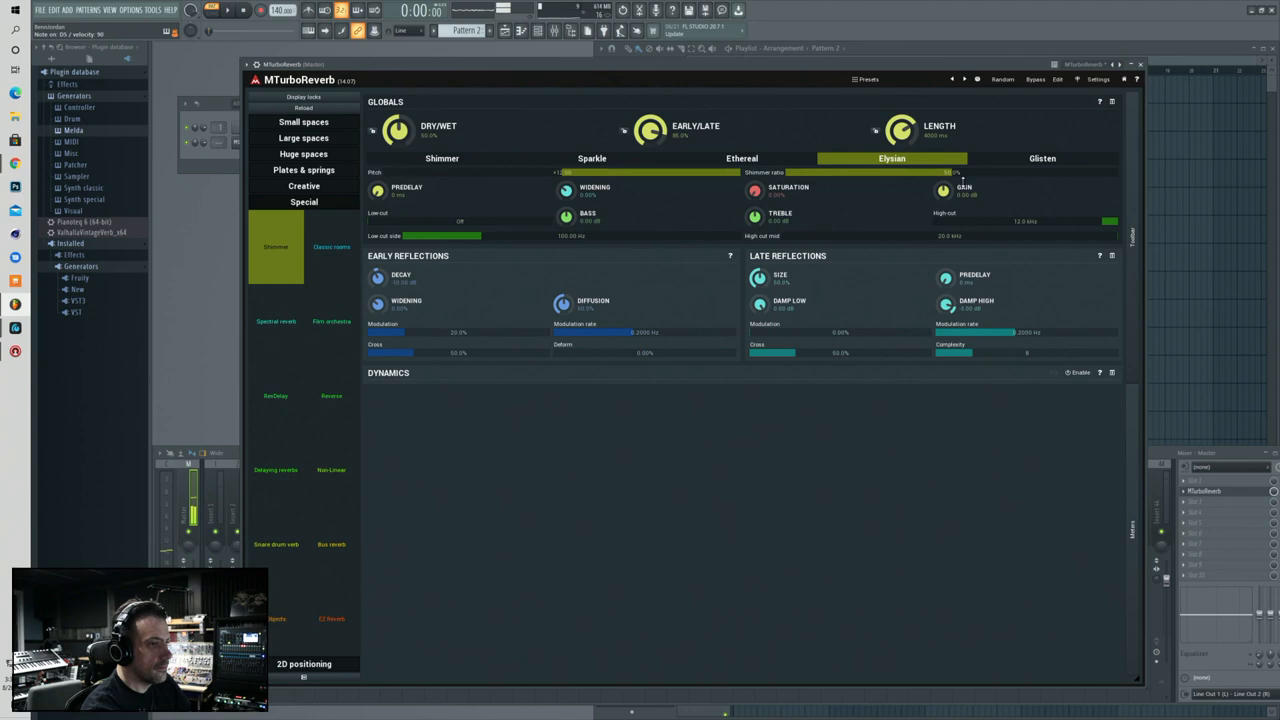
click(1041, 158)
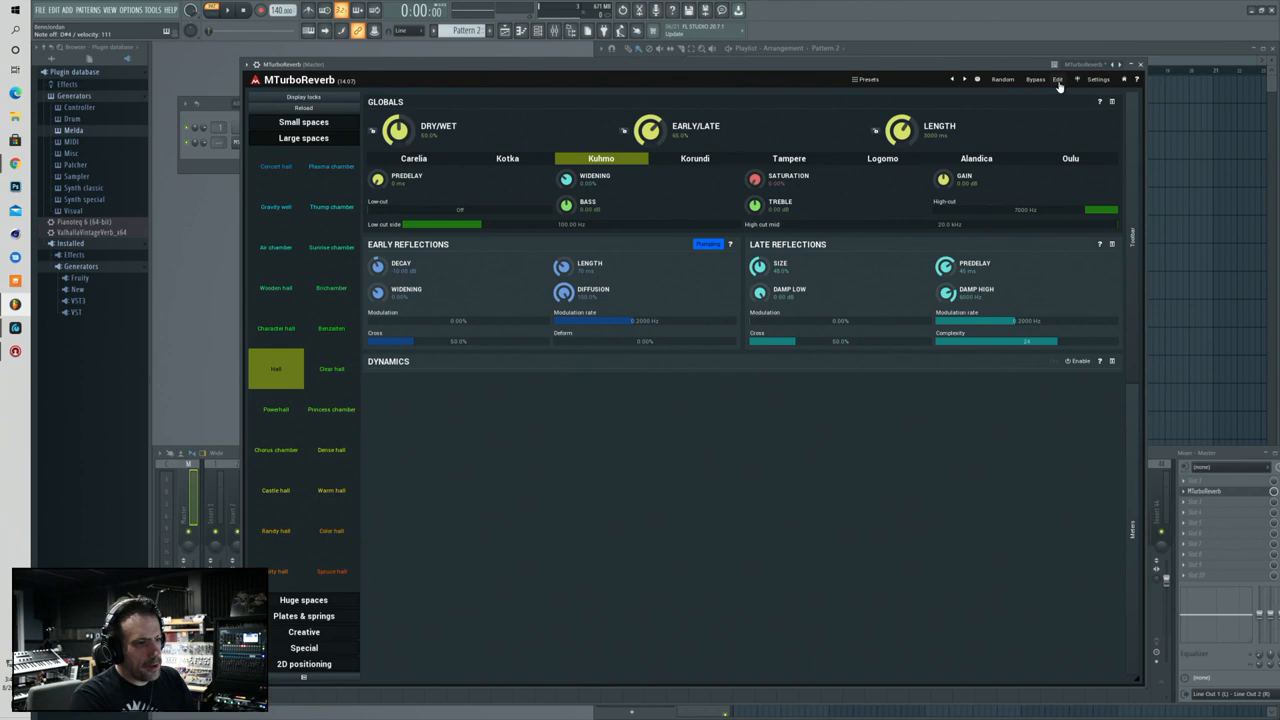
- Show Early Reflections 1 in Room mode, with the level meters and multiparameter sliders visible
click(1069, 79)
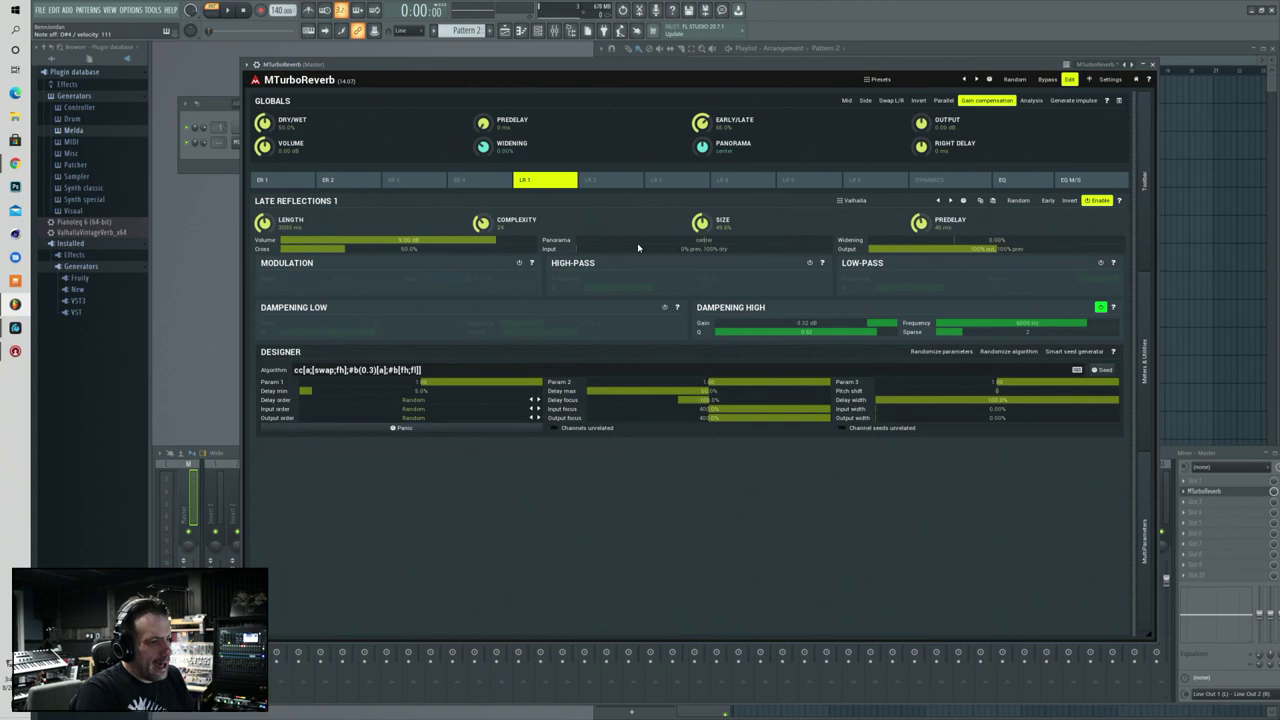
click(282, 180)
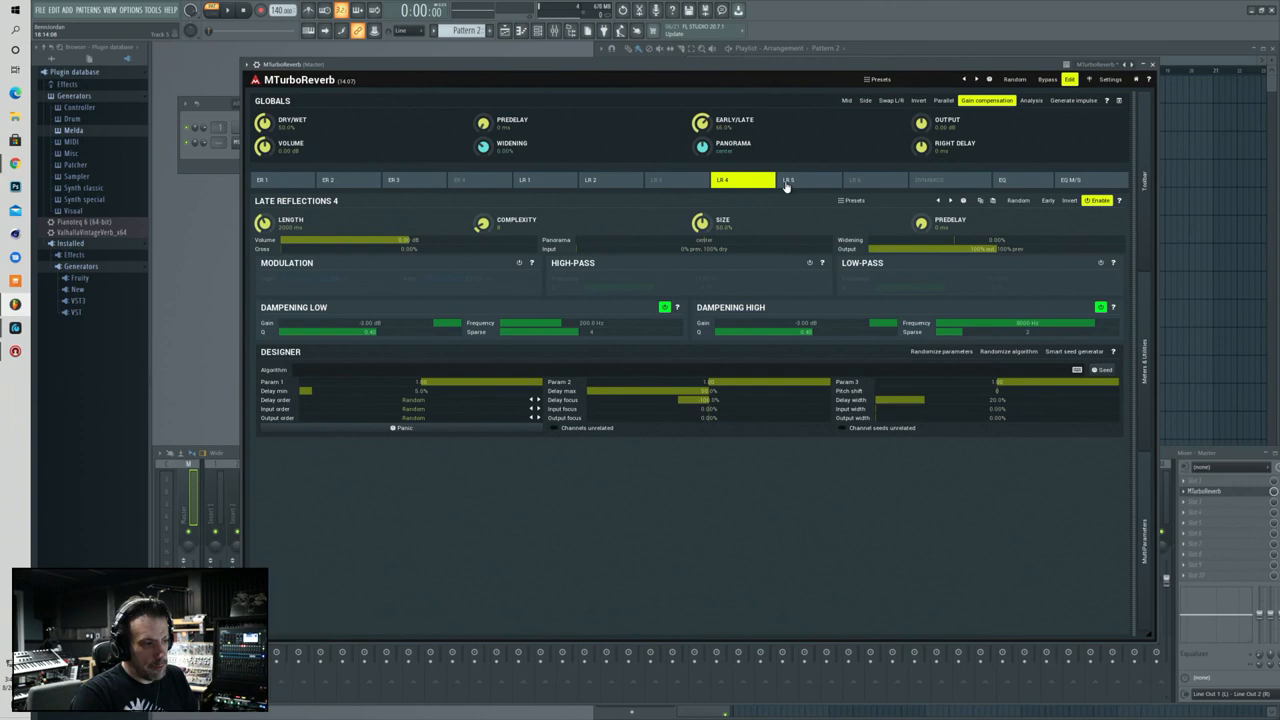
click(1085, 179)
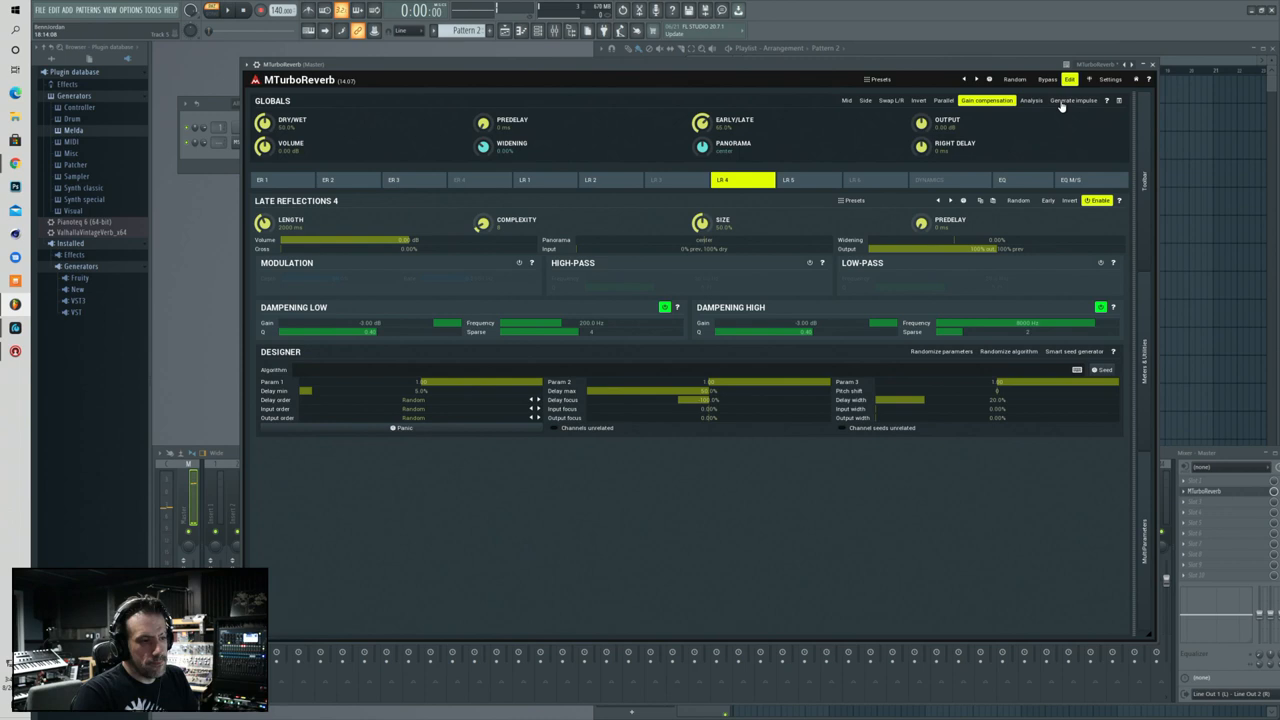
click(328, 179)
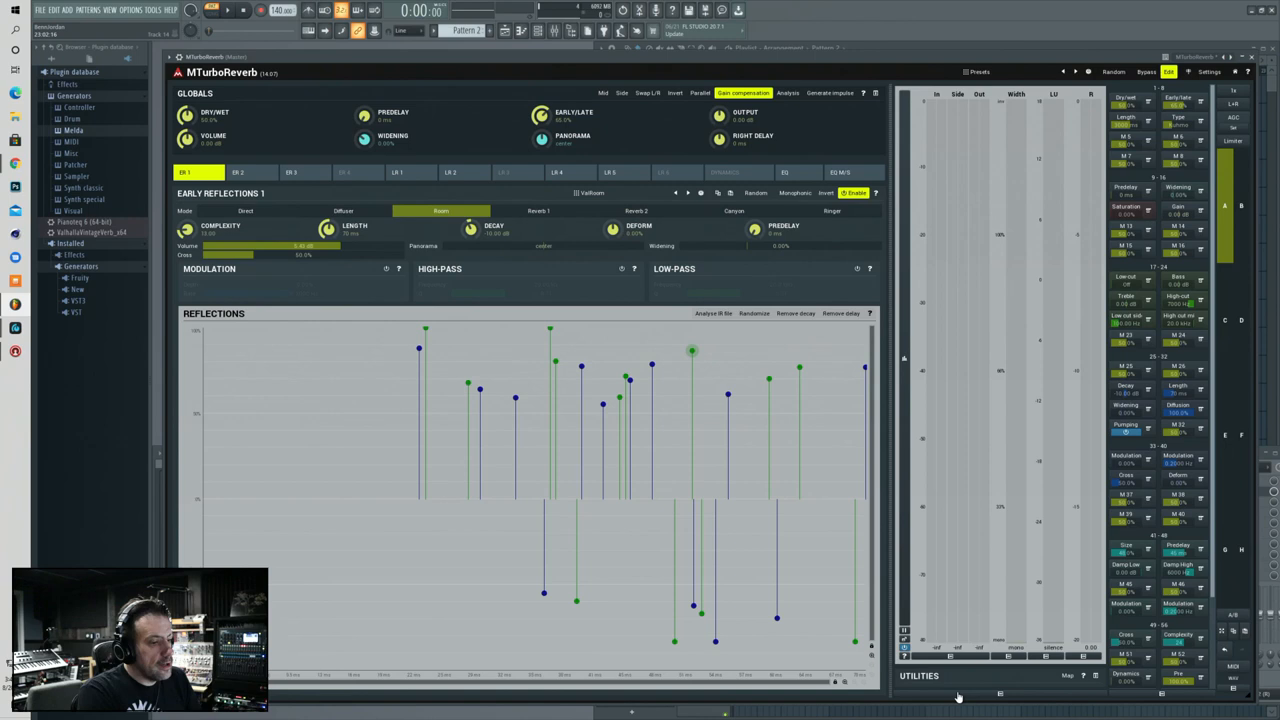
- View Late Reflections 4, then switch to the disabled Early Reflections 4 module
click(558, 172)
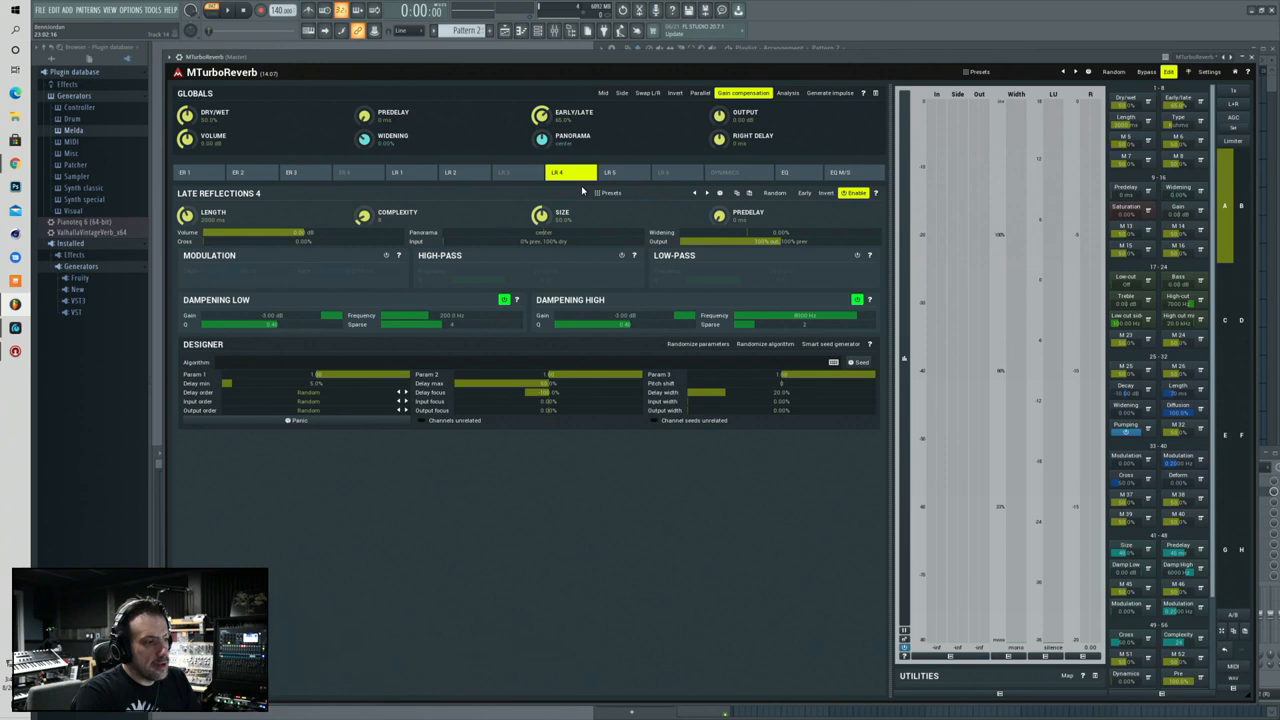
click(974, 71)
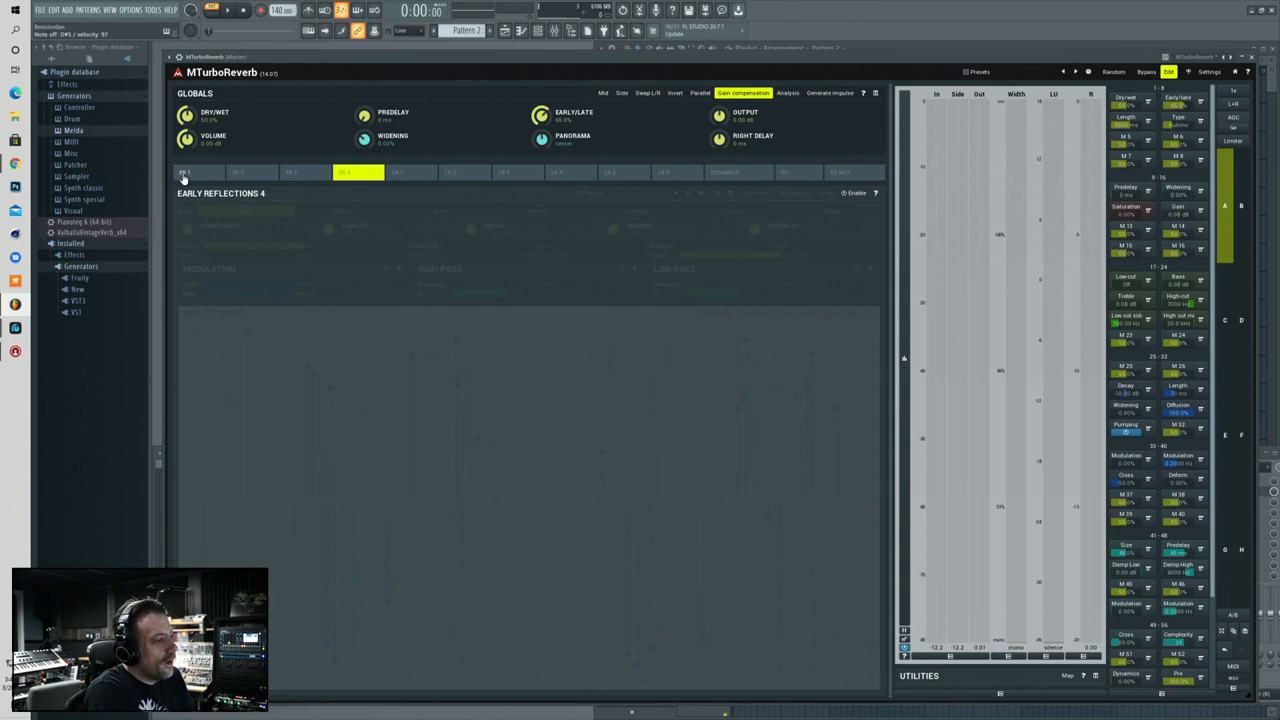
- Put Early Reflections 1 in Canyon mode and randomize its reflection pattern four times
click(186, 172)
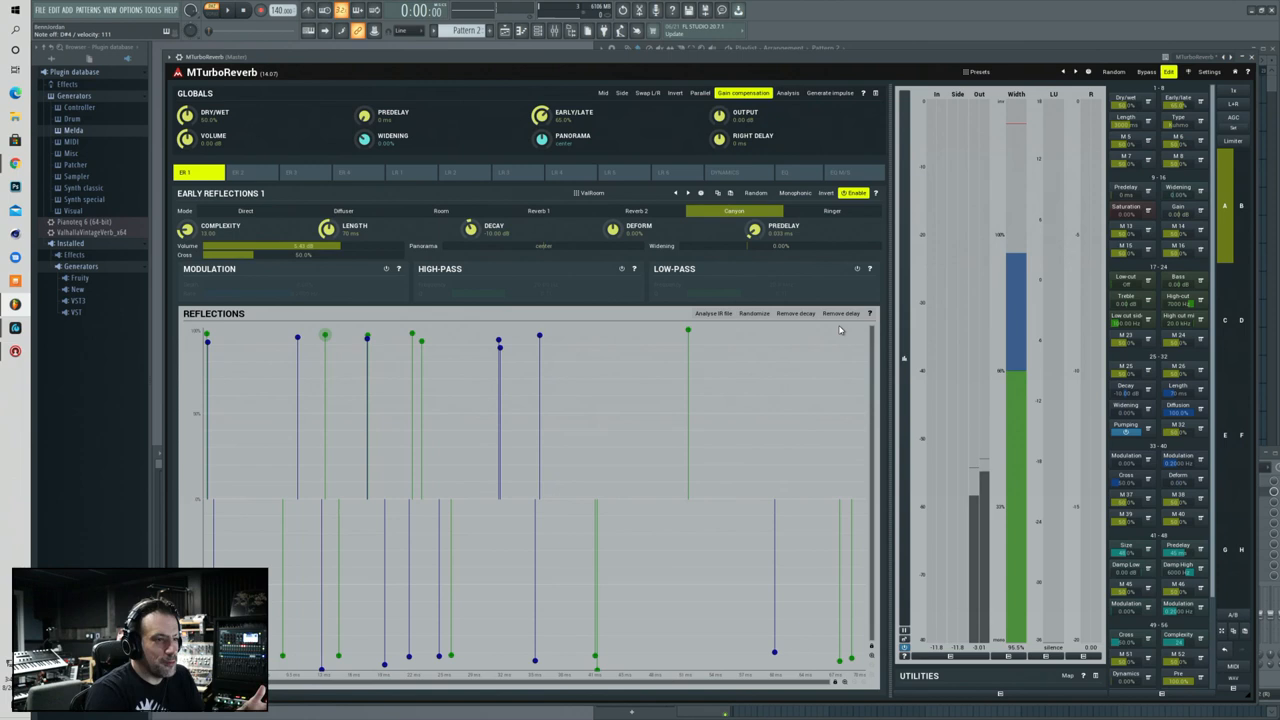
click(752, 313)
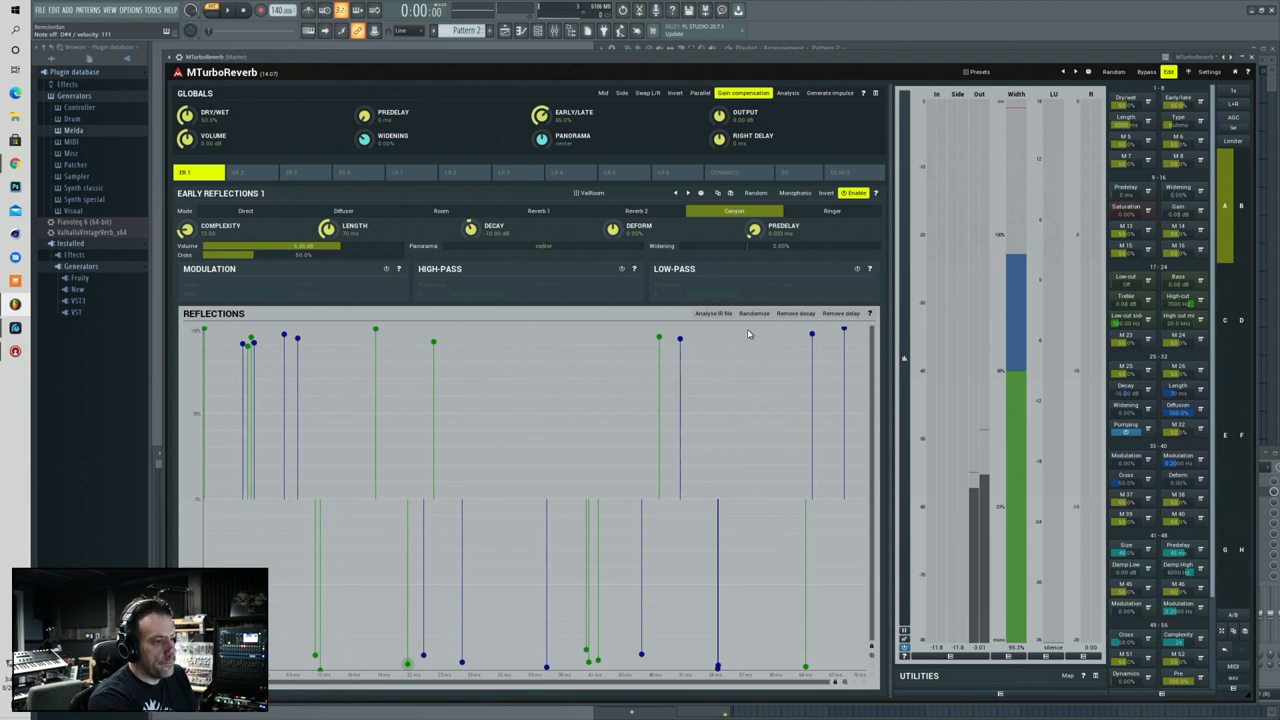
click(753, 313)
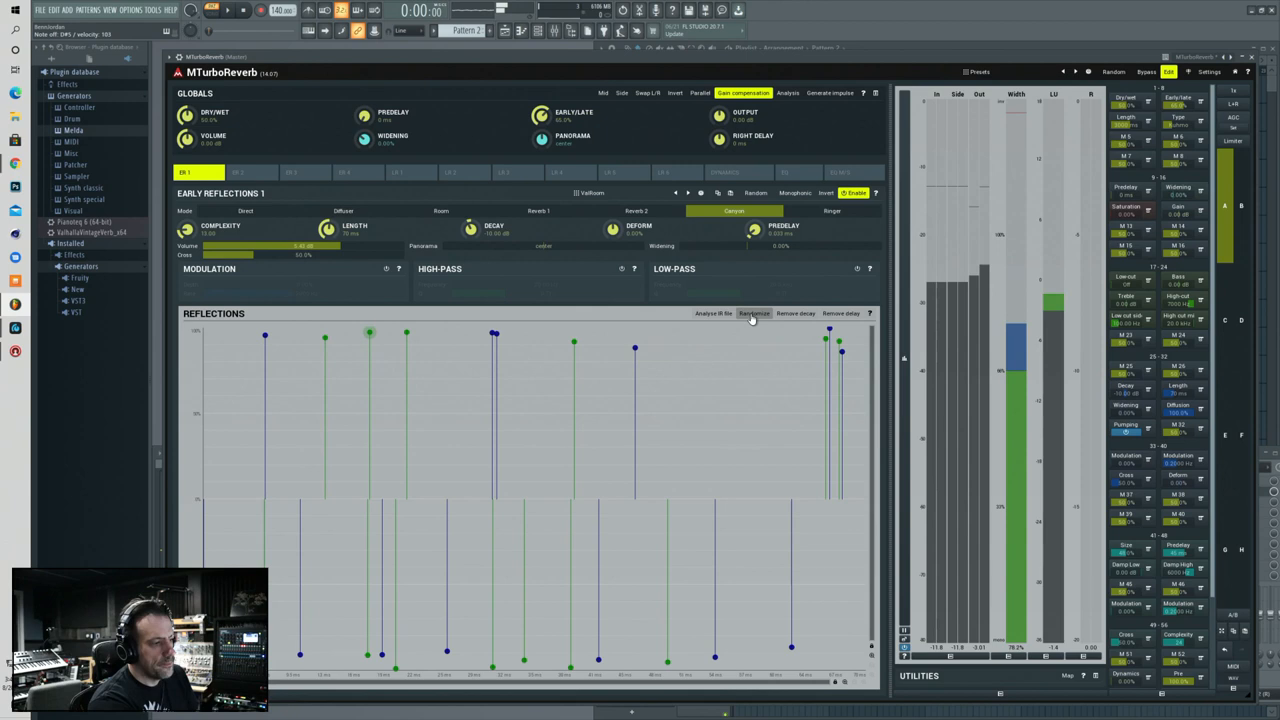
click(750, 313)
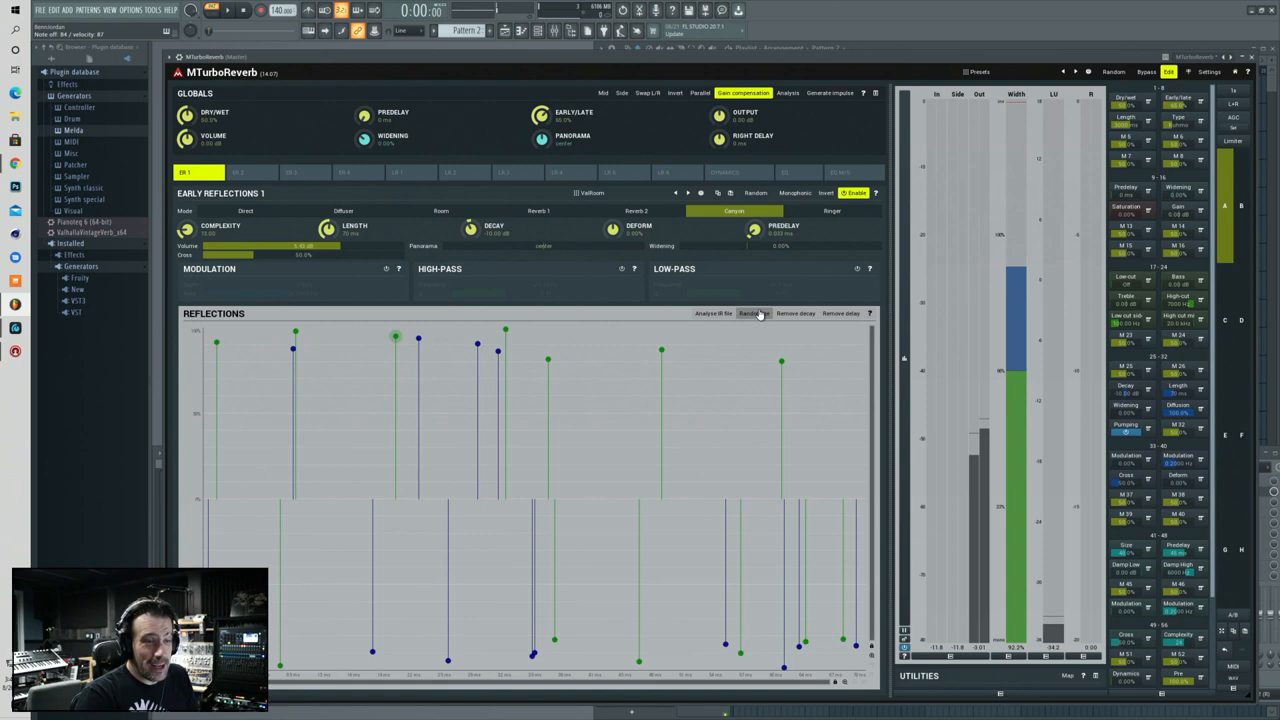
click(748, 313)
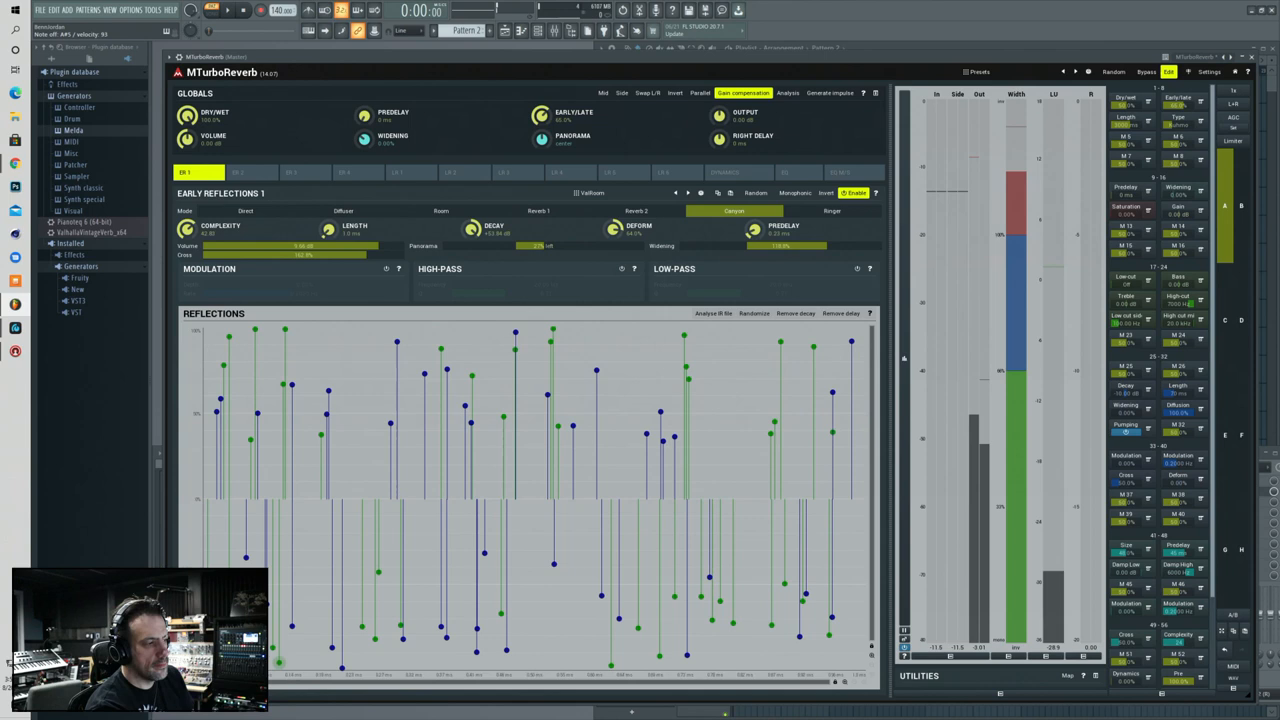
- Open the Analyse Impulse Response File dialog for Early Reflections 1
click(385, 268)
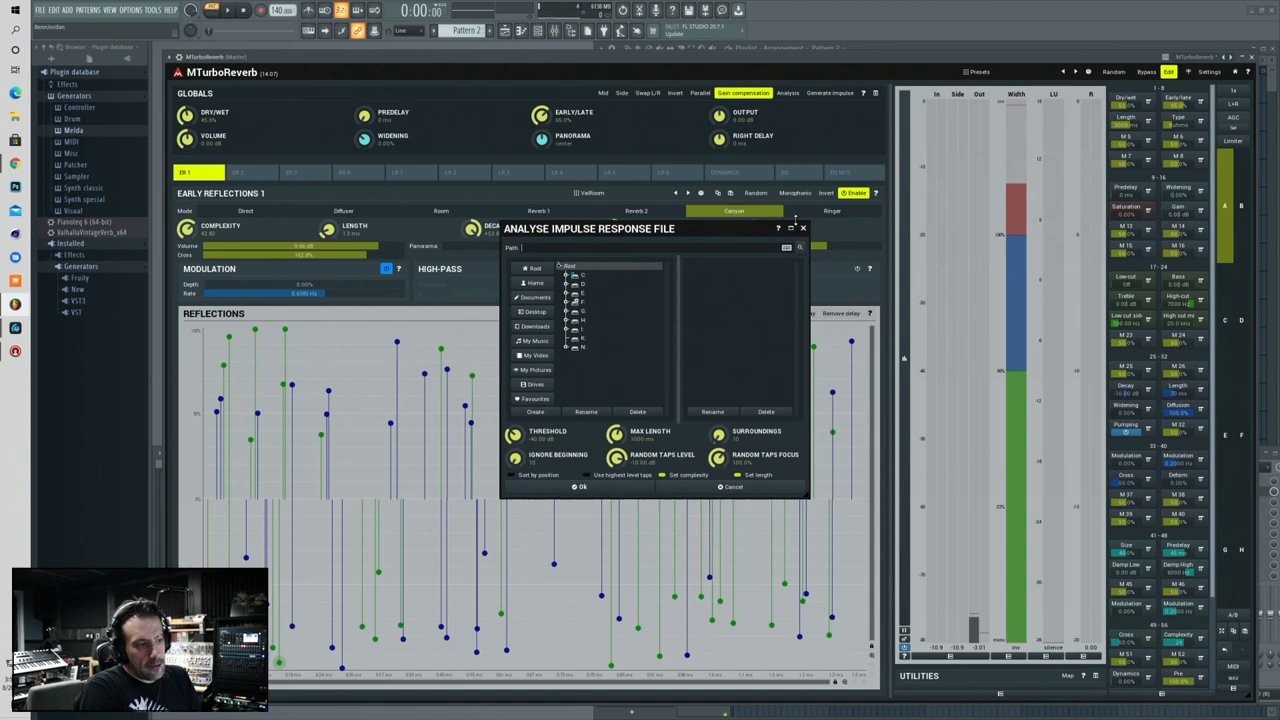
- Cancel the Analyse Impulse Response File dialog to return to Early Reflections 1
click(729, 487)
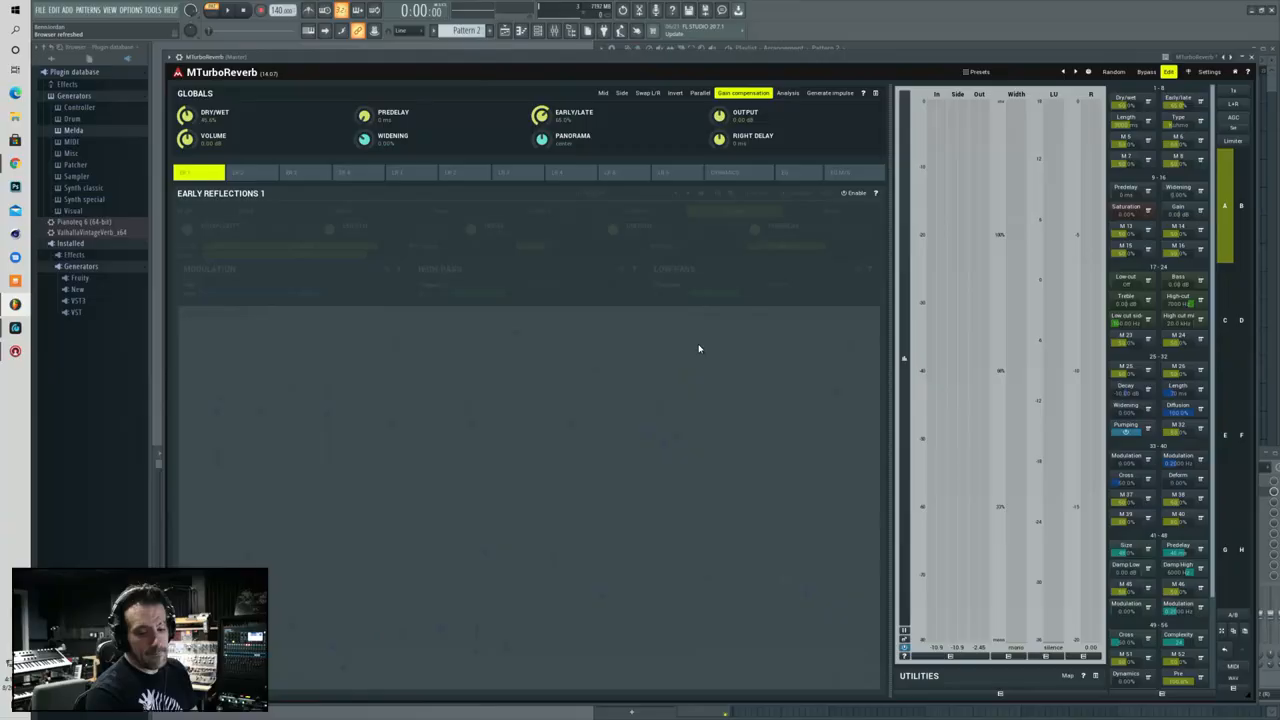
- Enable Late Reflections 4, enter 'pad' as the algorithm text, and bring up the on-screen keyboard
click(570, 172)
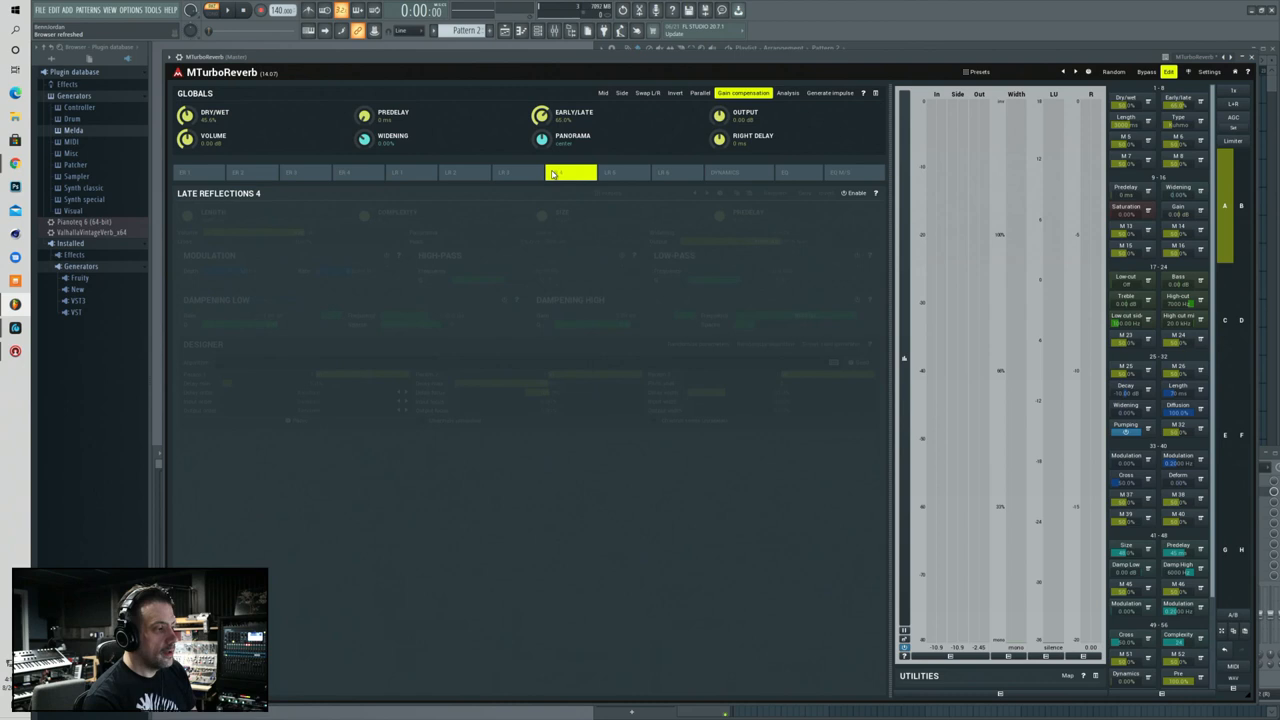
click(568, 172)
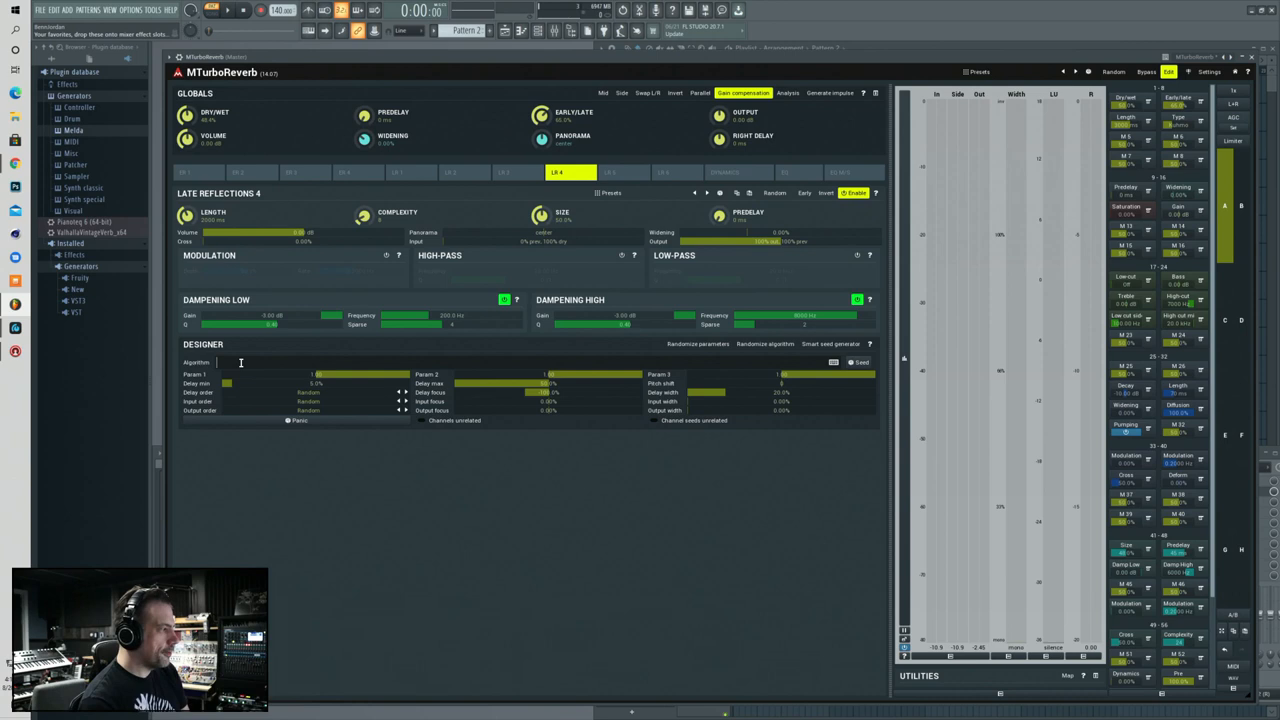
text(pad)
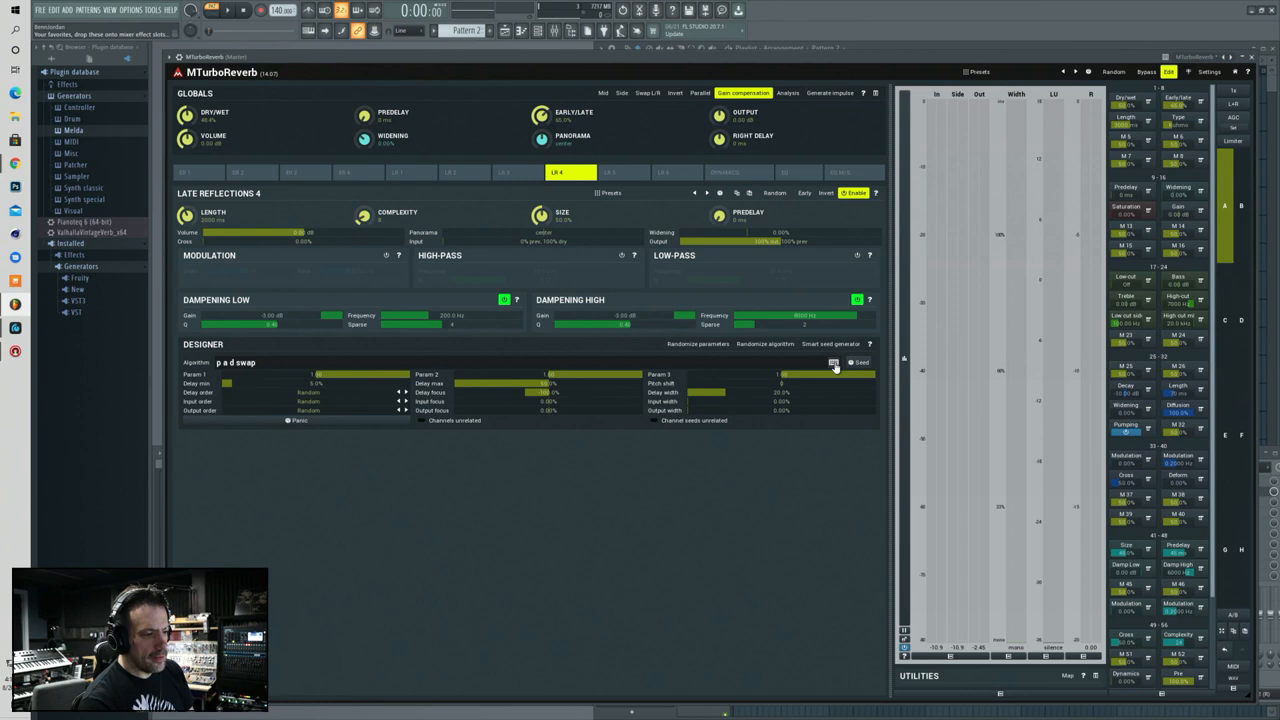
click(834, 362)
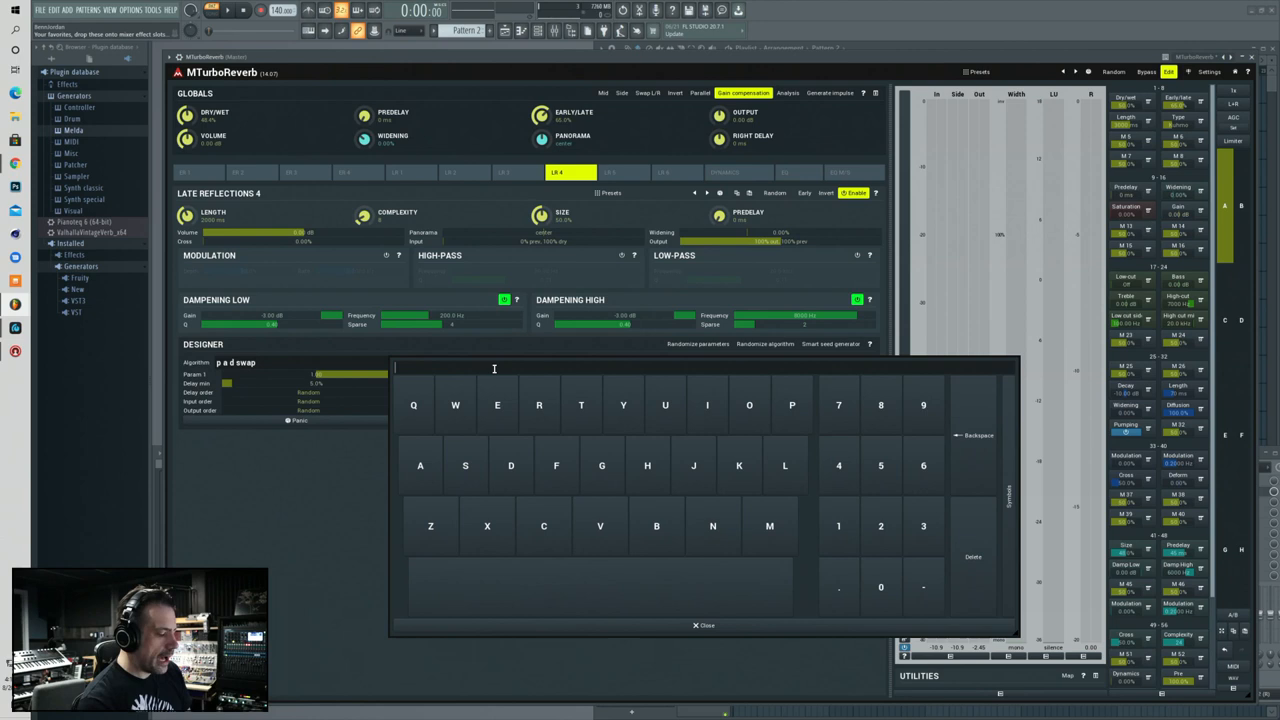
- Enter the algorithm p[#[a;d;a]];swap;fh;an and audition it with a test impulse
click(698, 625)
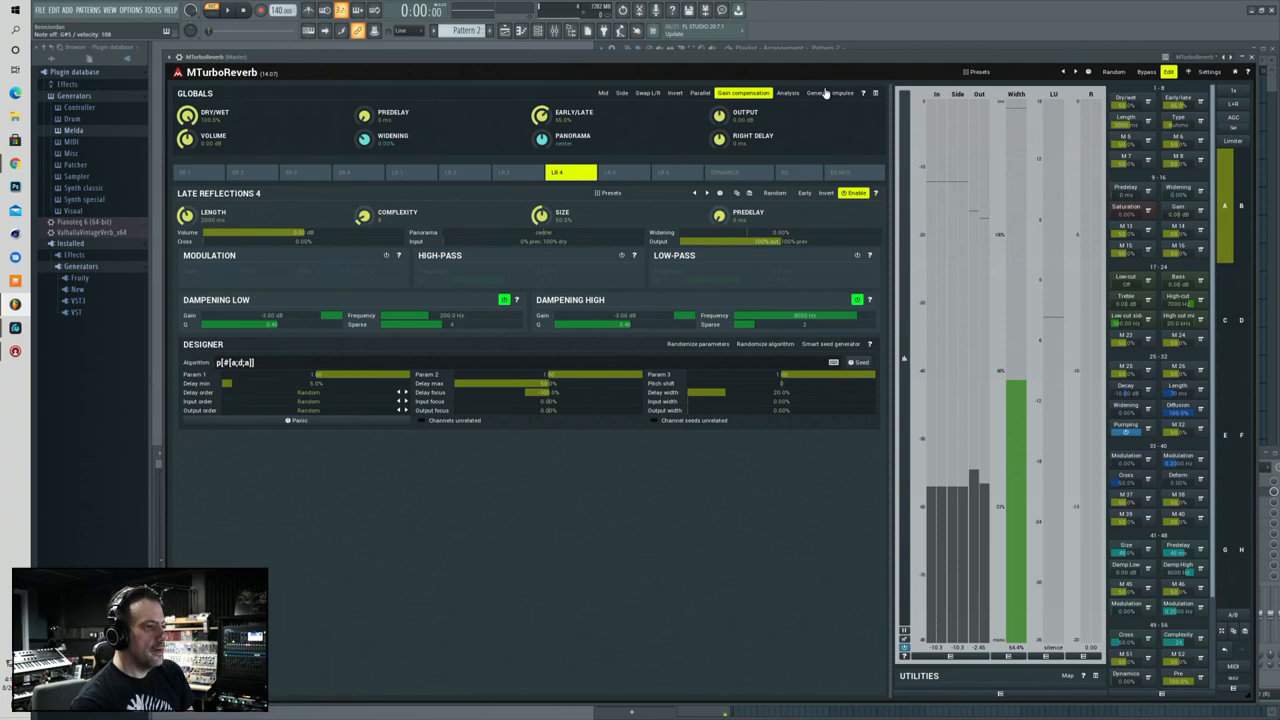
click(237, 362)
text(;swap;fh;an[an[a;v;a;fh];an)
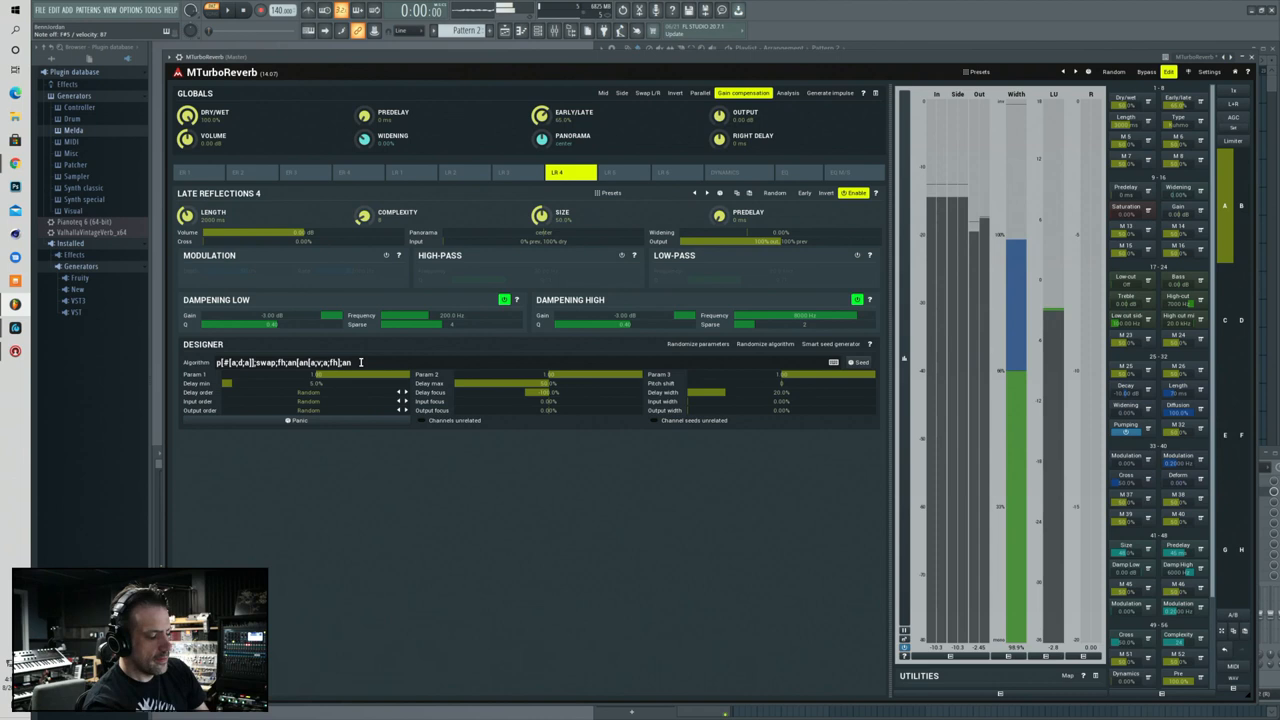
click(824, 92)
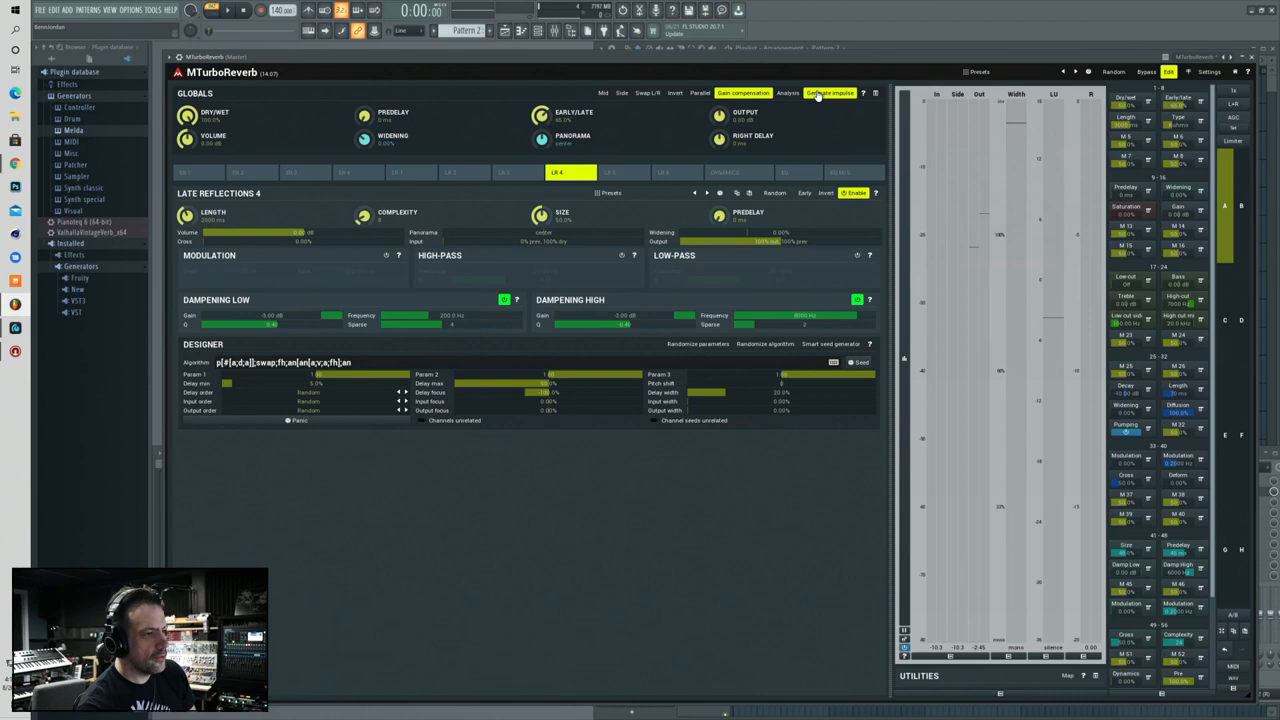
- Audition a test impulse and append an[2a]];a(0.7;8);an[a;fh];a to the algorithm
click(285, 362)
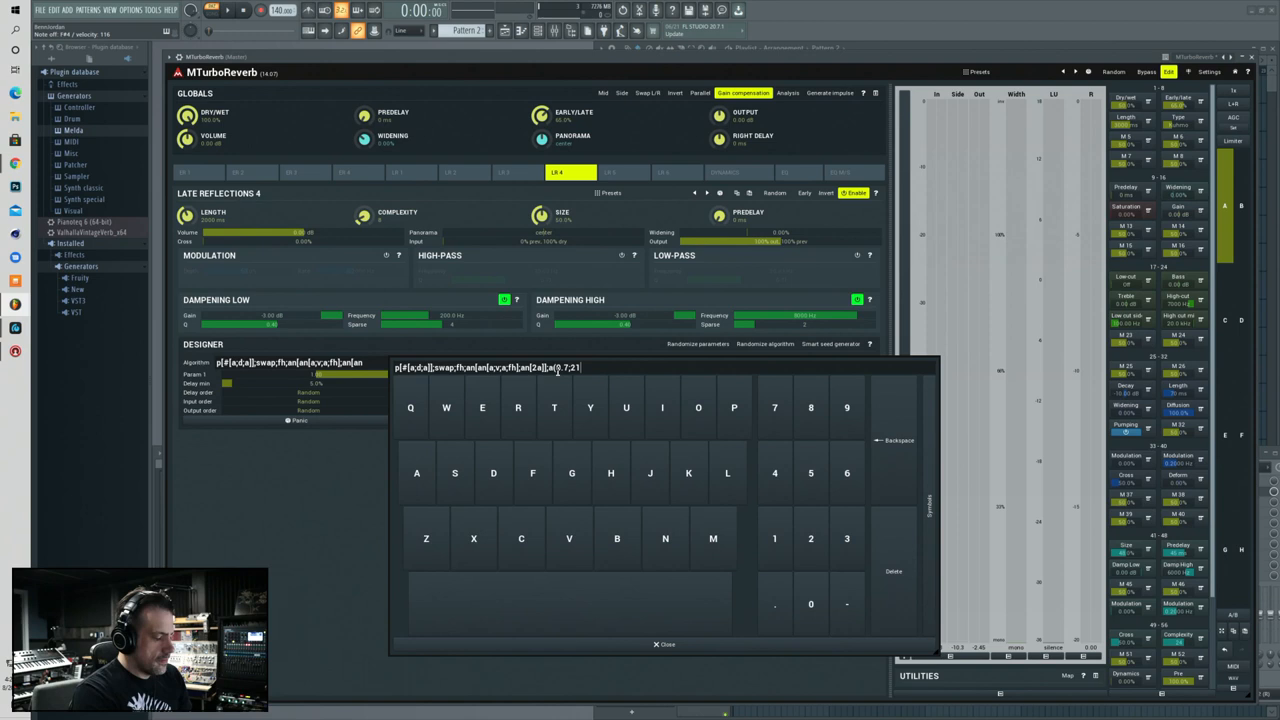
click(661, 644)
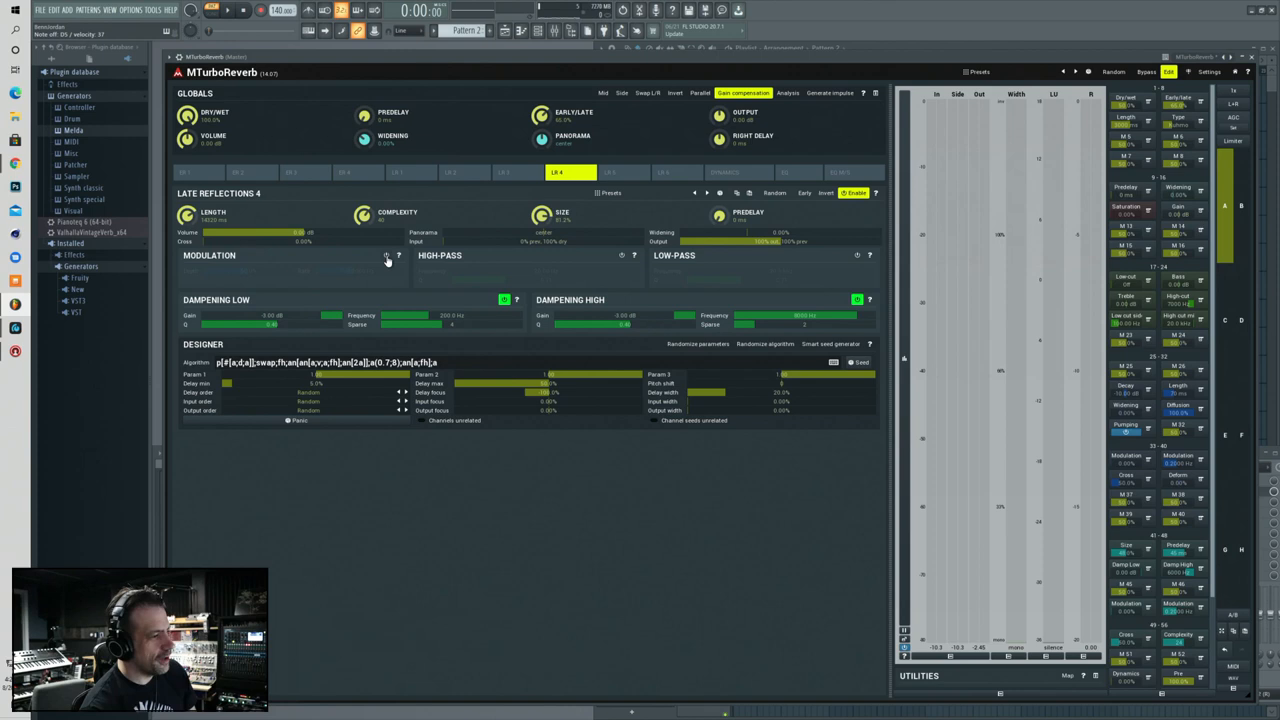
- Switch on modulation for Late Reflections 4
click(385, 256)
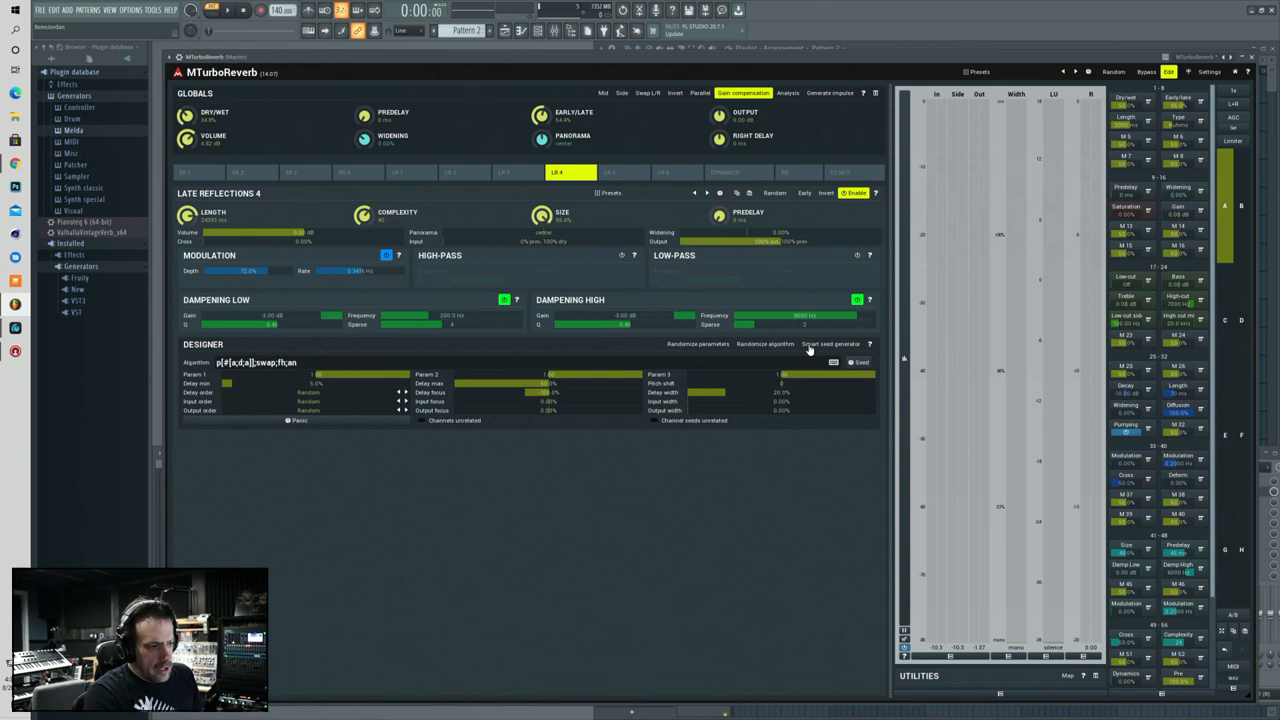
- Open the Smart Seed Generator from the Designer panel header
click(832, 344)
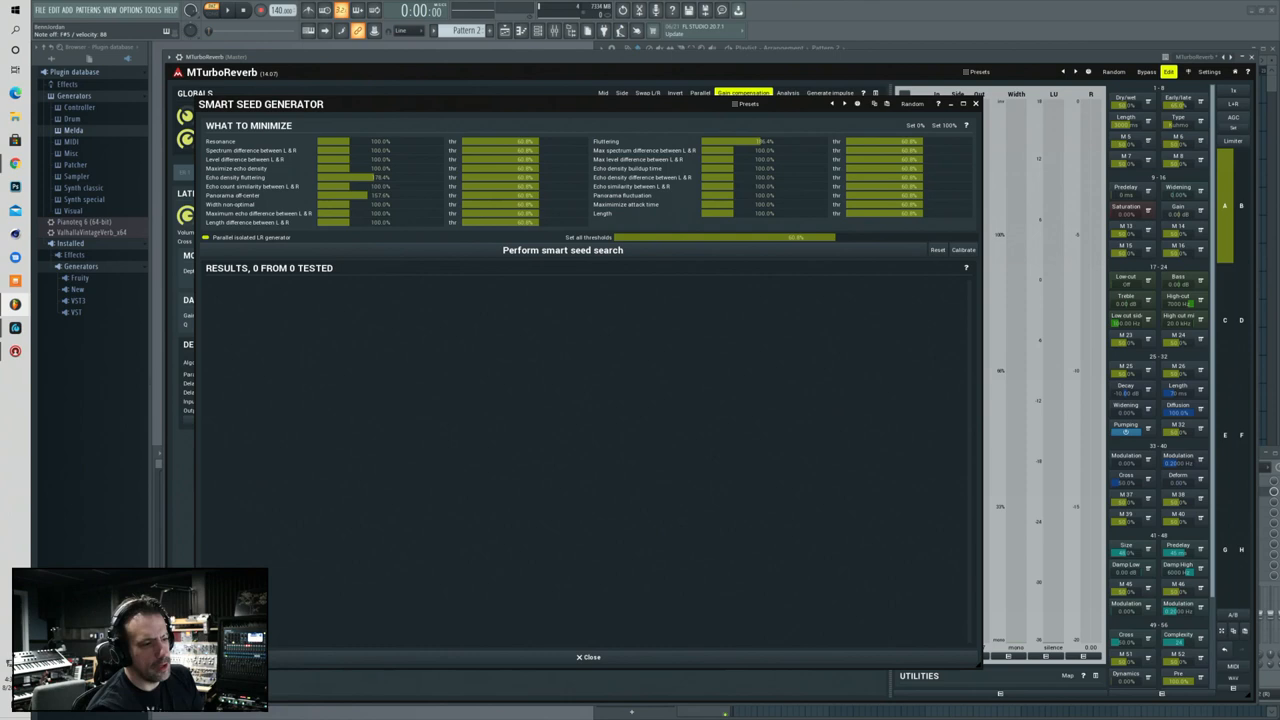
click(565, 250)
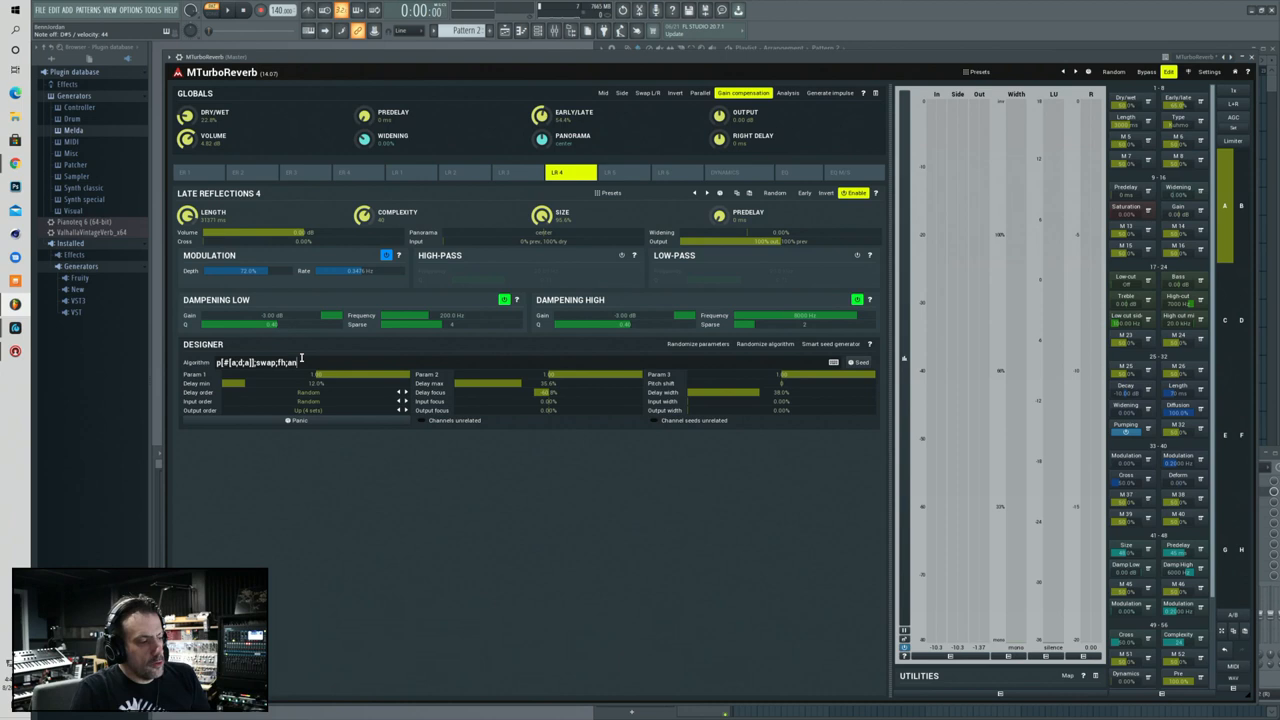
mouse_move(644, 531)
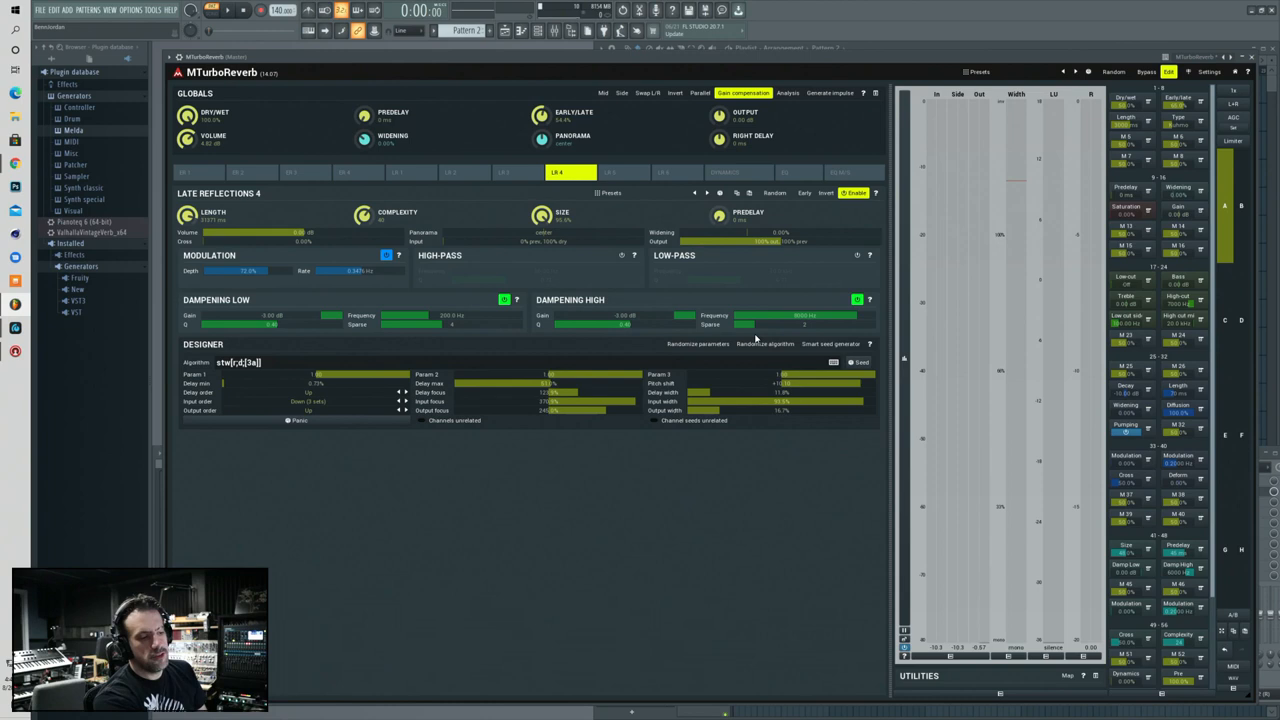
- Regenerate random algorithms and settings three times until the designer reads p[p[6c];r]
click(698, 344)
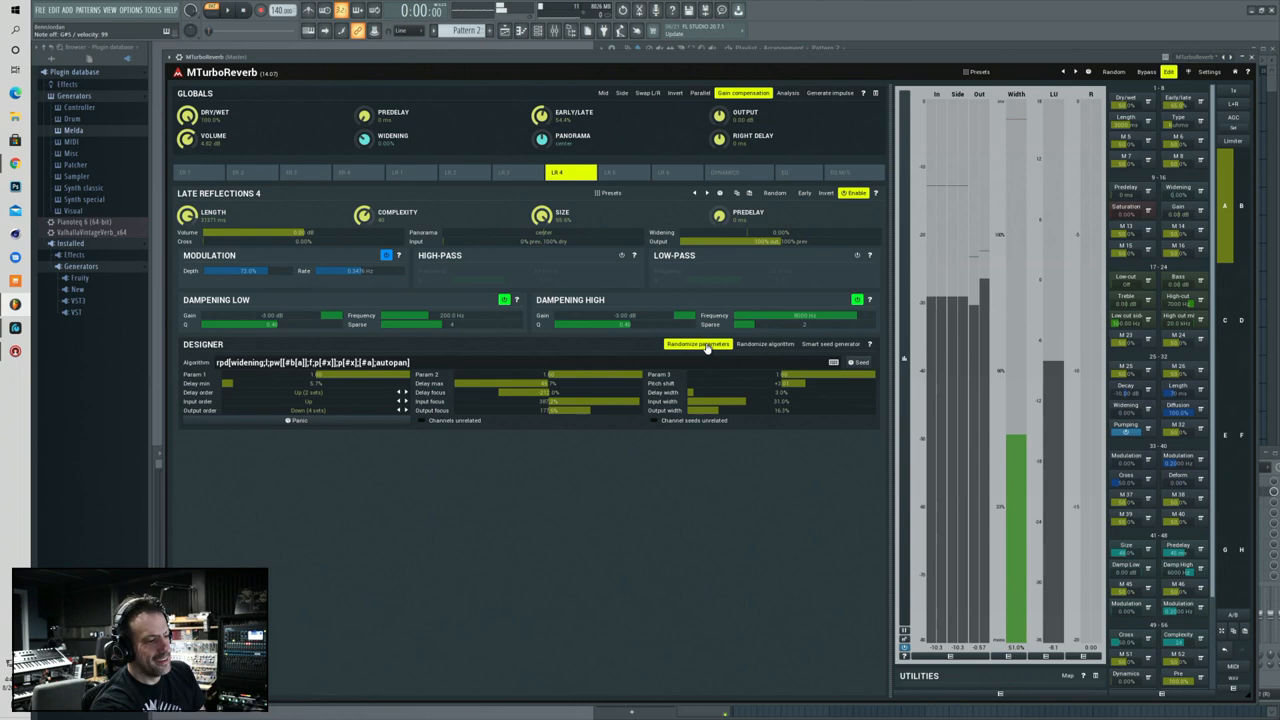
click(704, 344)
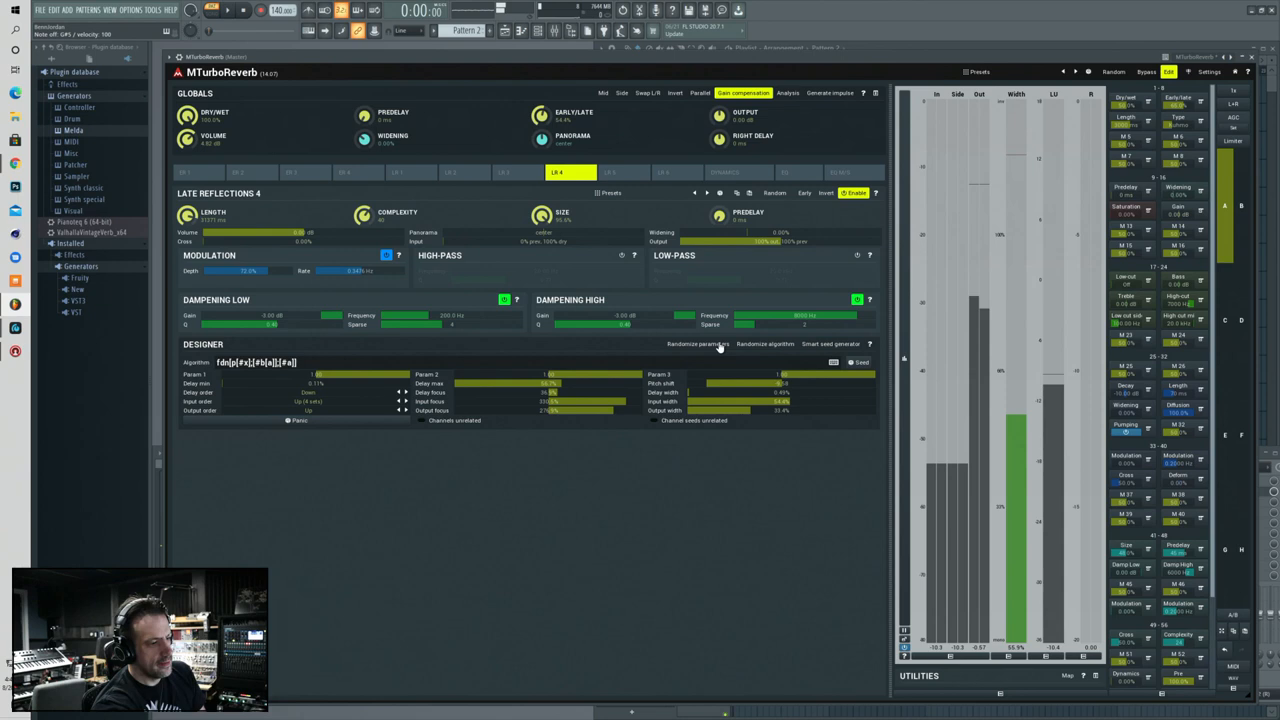
click(716, 344)
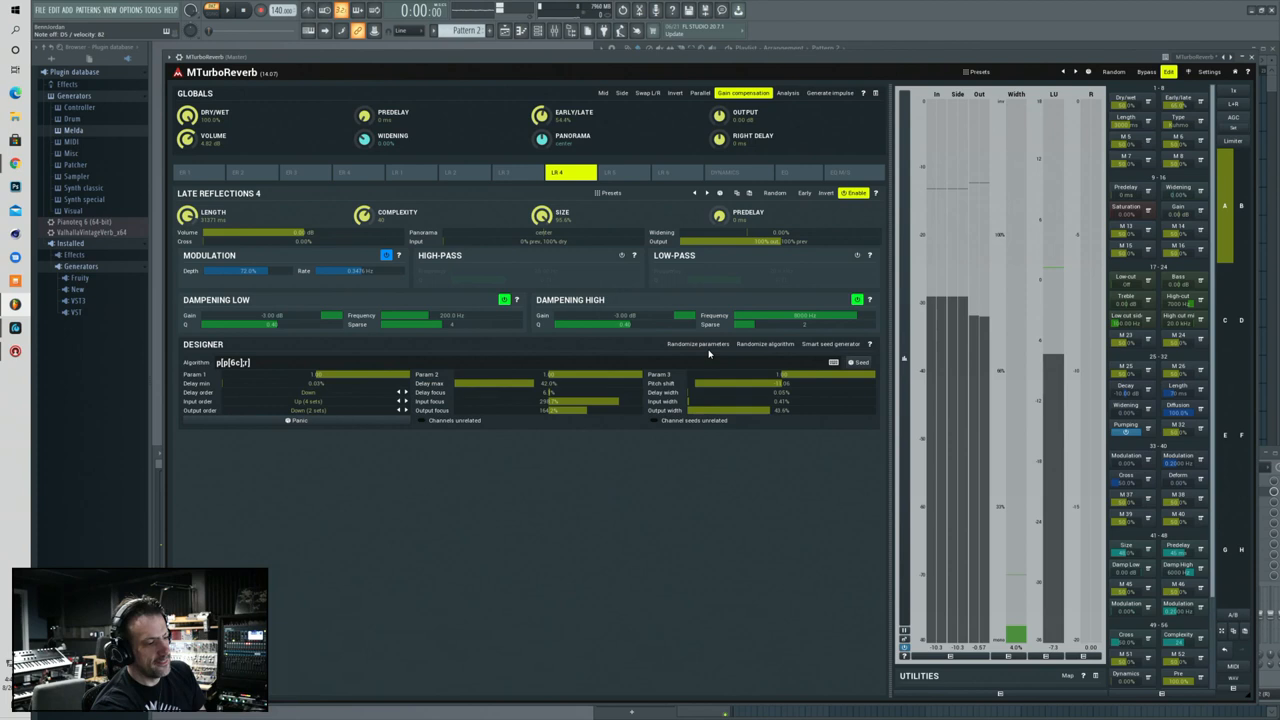